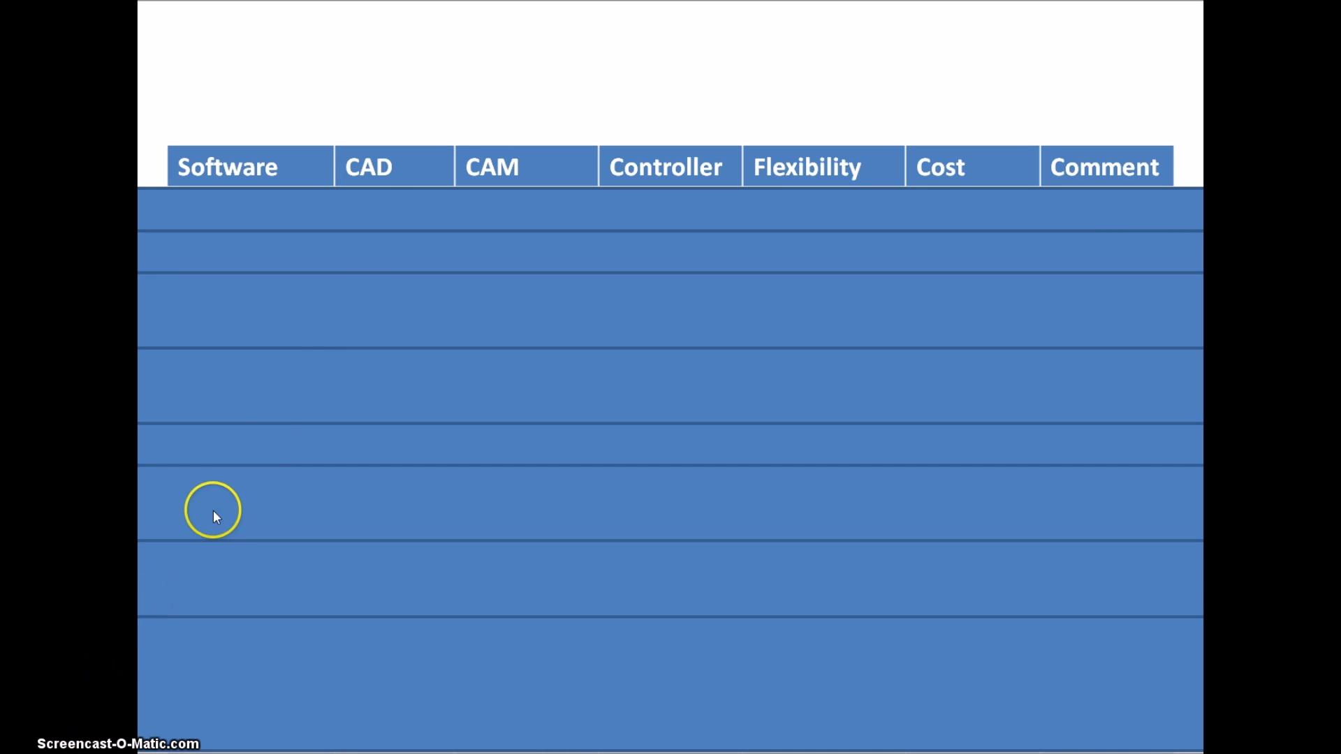
mouse_move(503, 183)
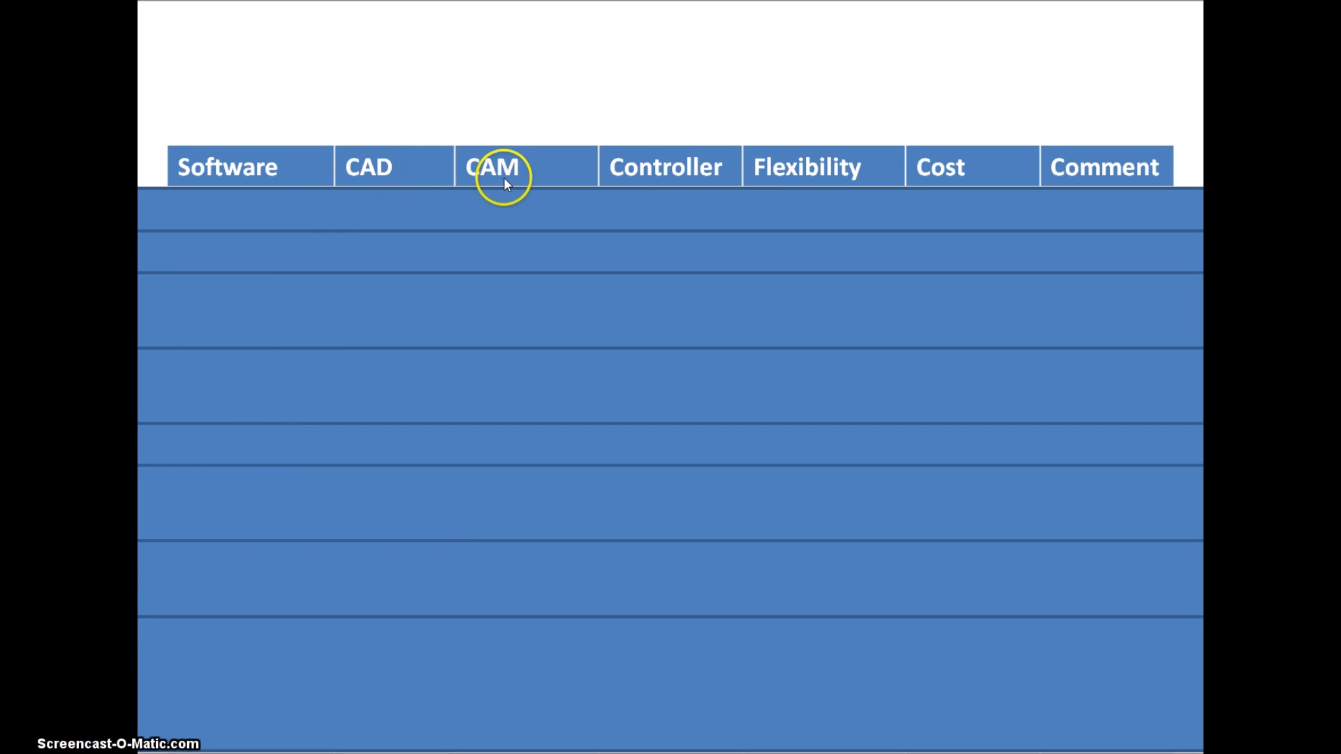
mouse_move(887, 177)
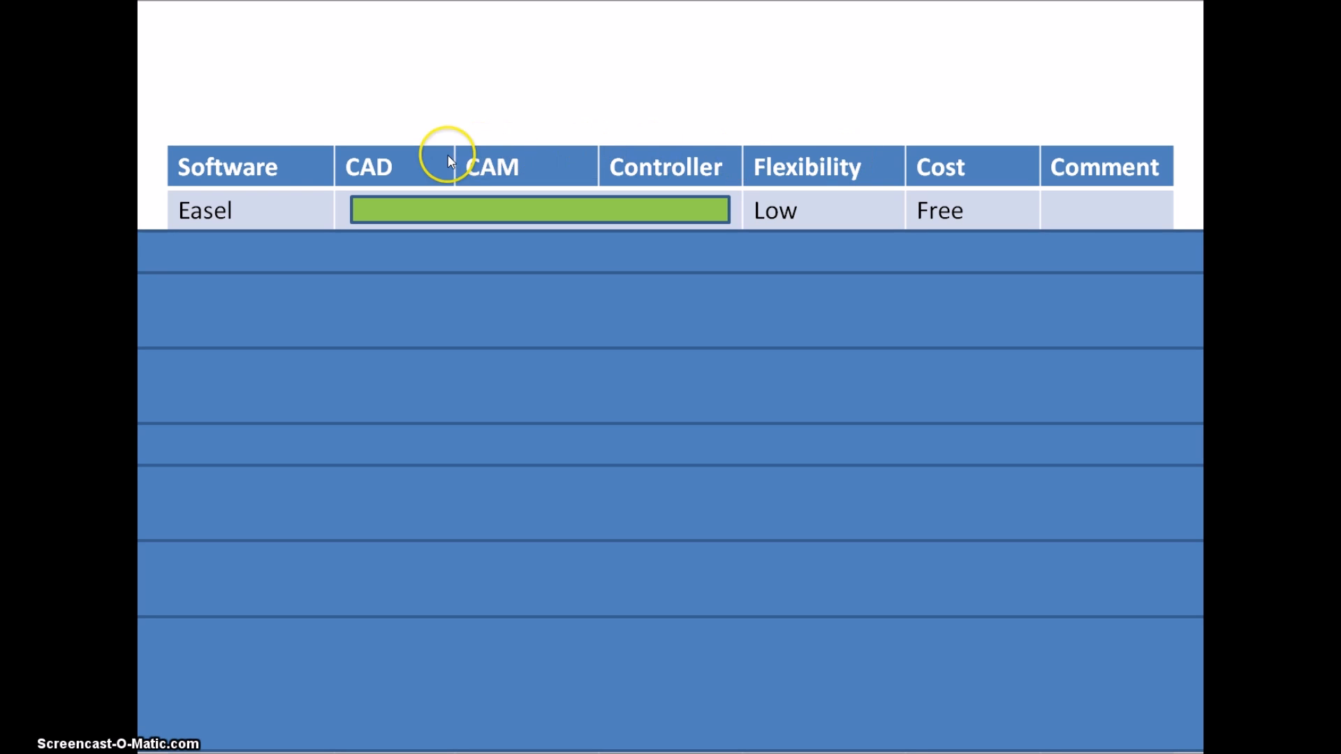
mouse_move(390, 139)
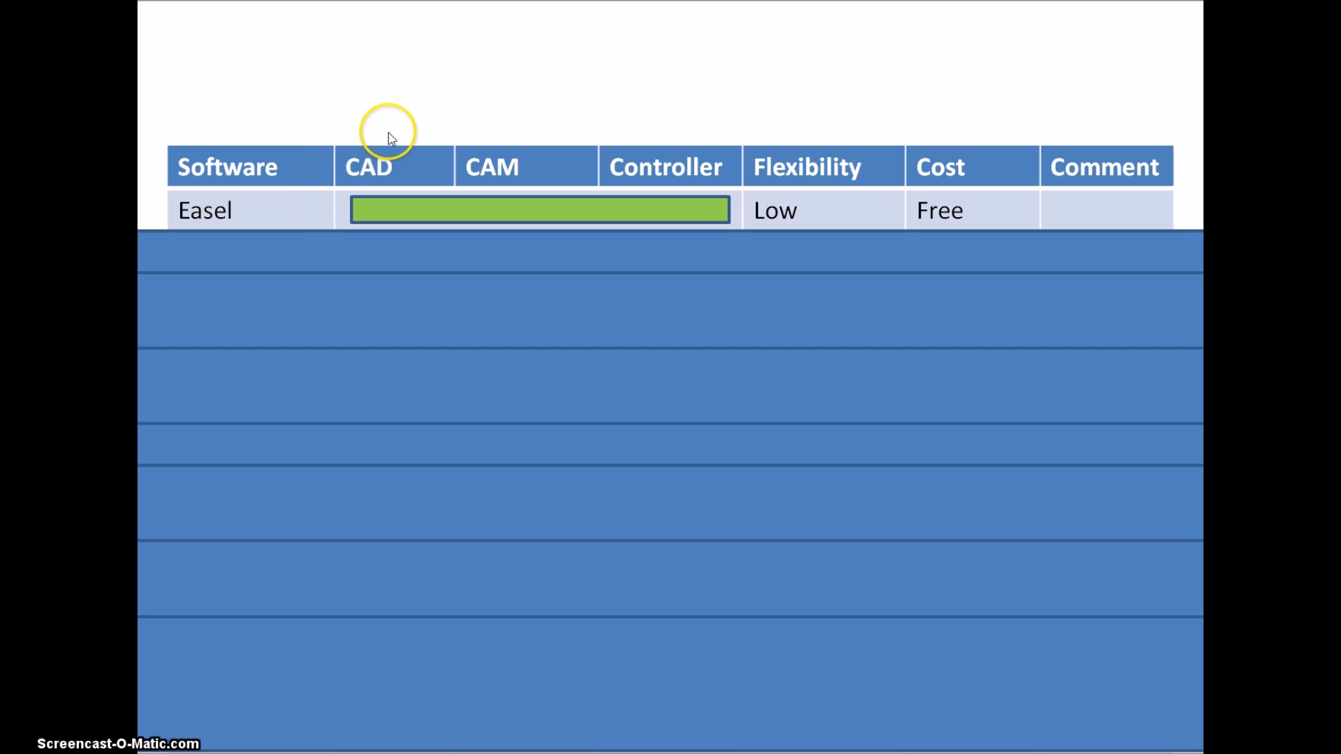
mouse_move(405, 186)
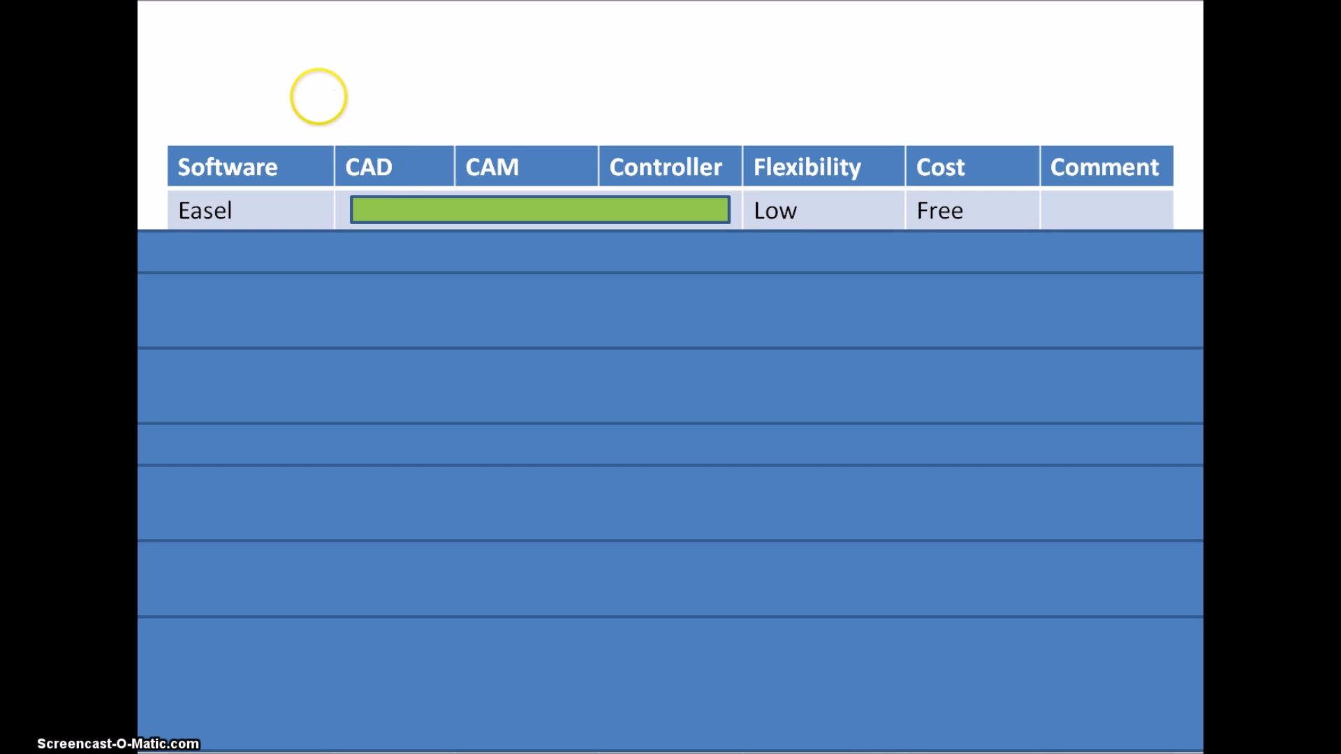
mouse_move(498, 168)
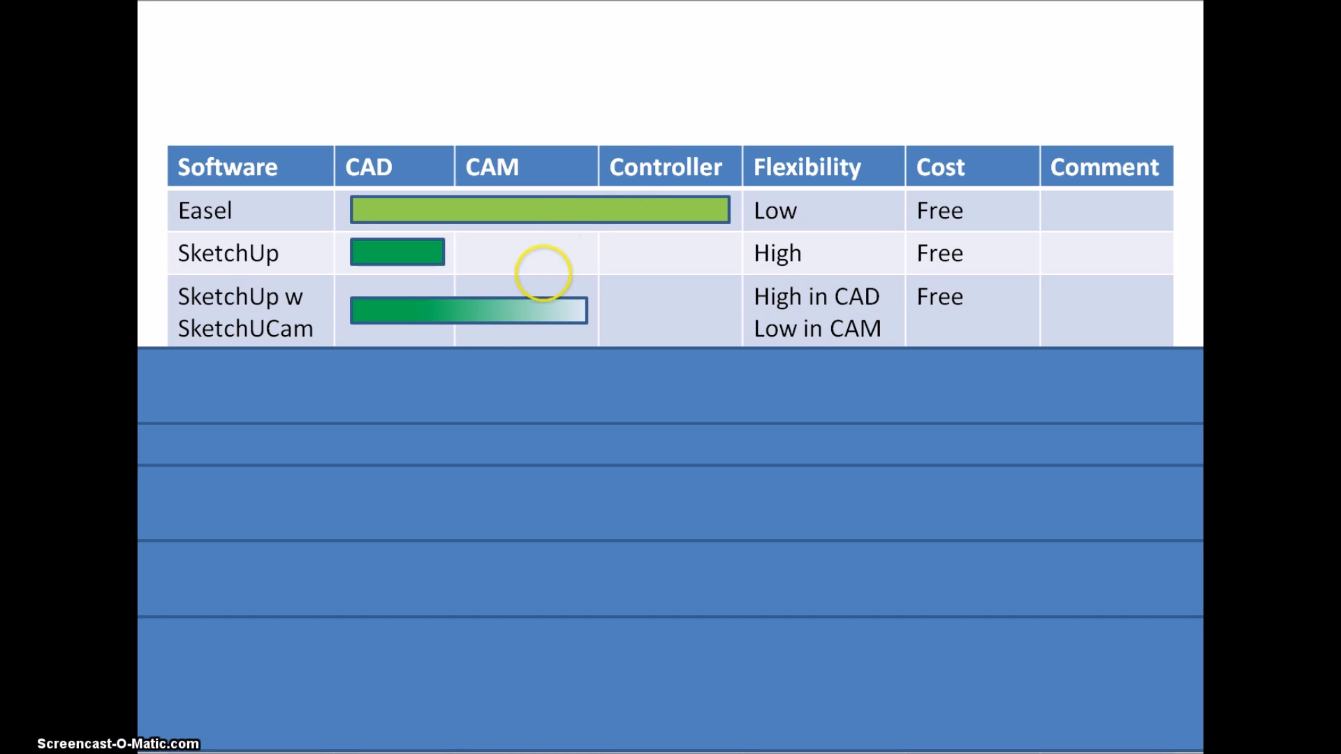
mouse_move(179, 336)
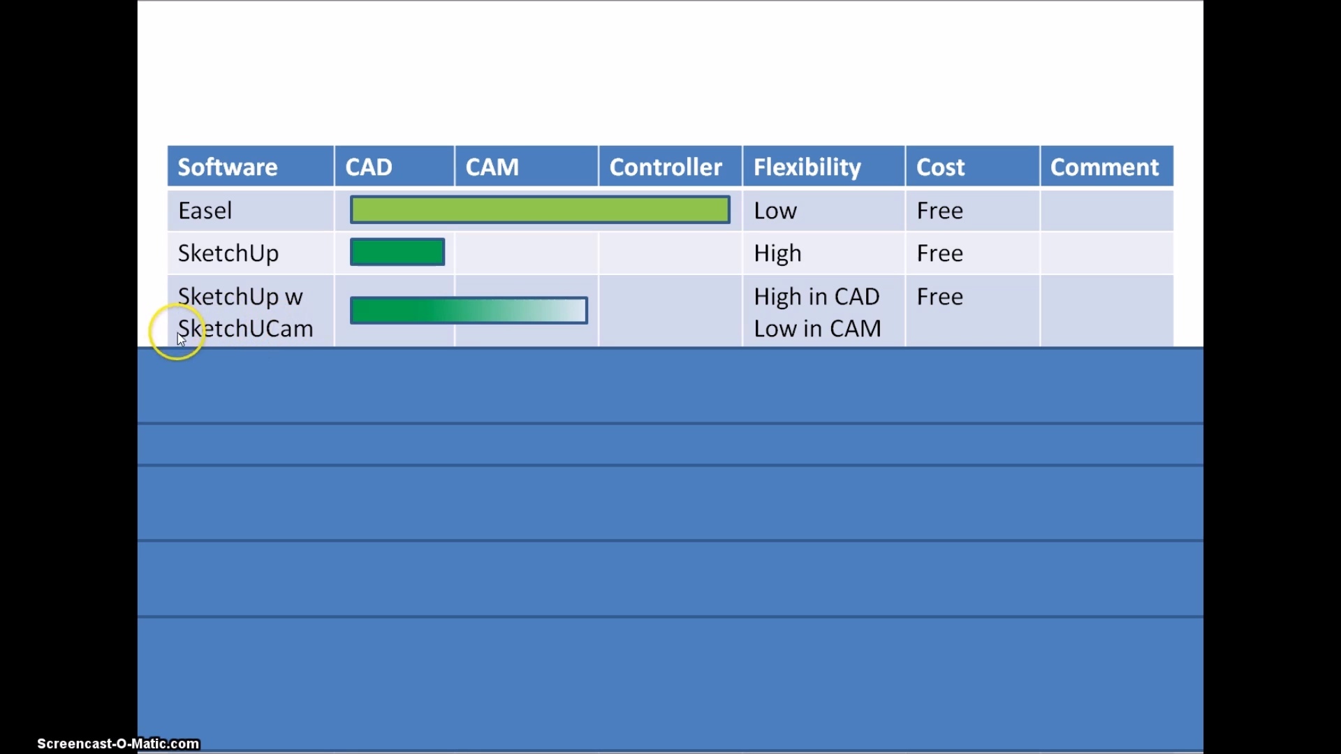
mouse_move(283, 327)
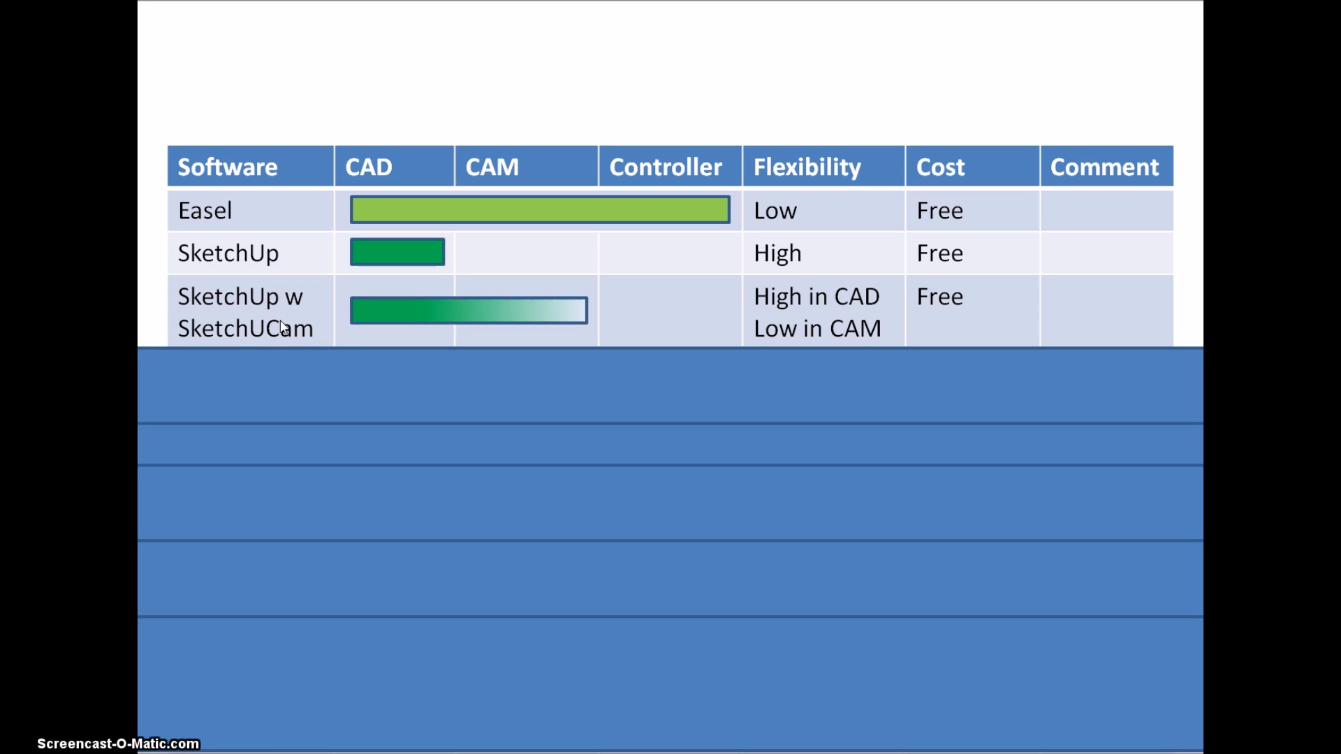
mouse_move(499, 287)
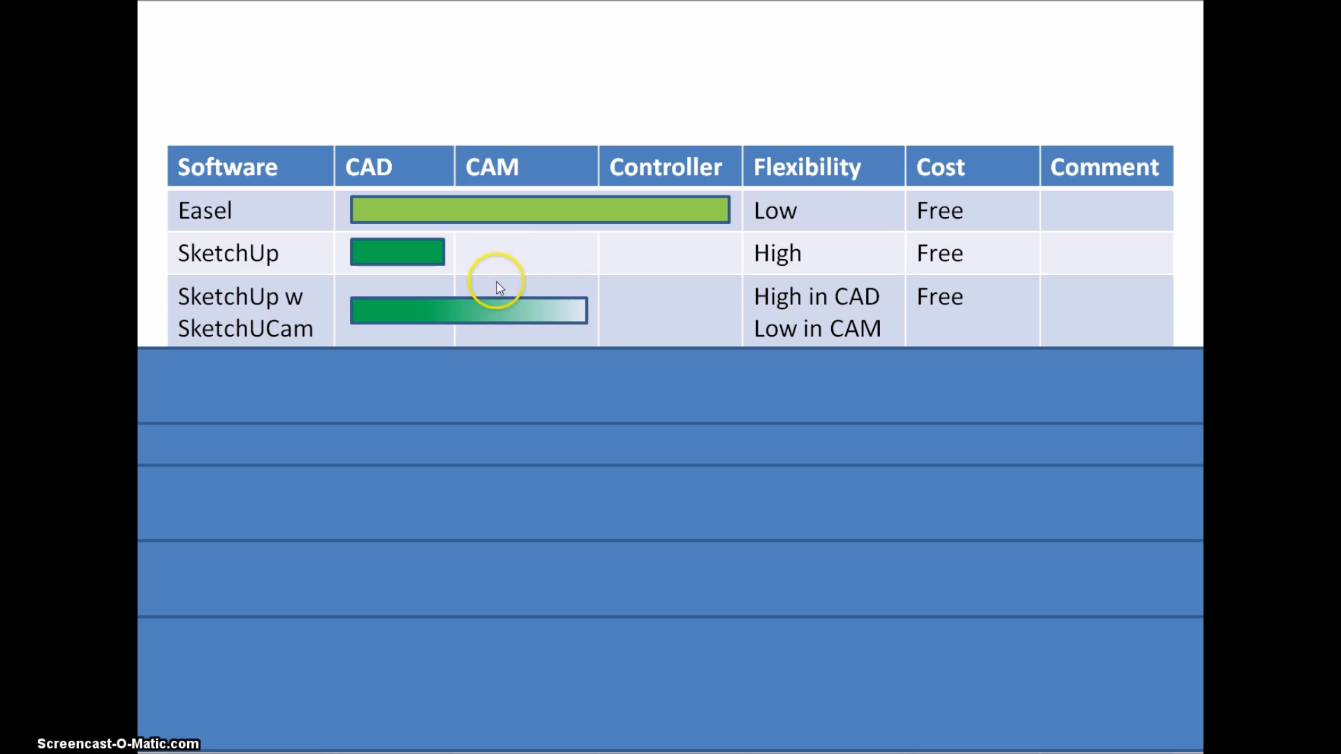
mouse_move(523, 293)
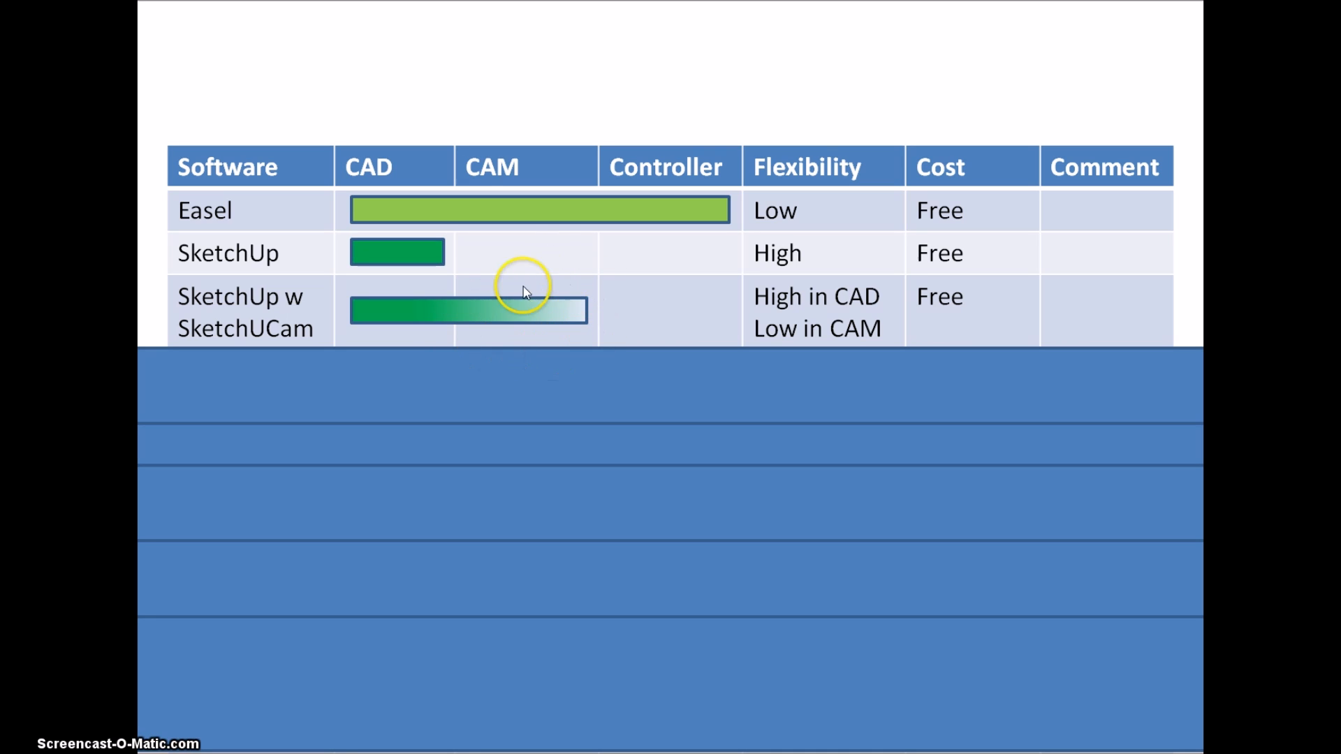
mouse_move(876, 299)
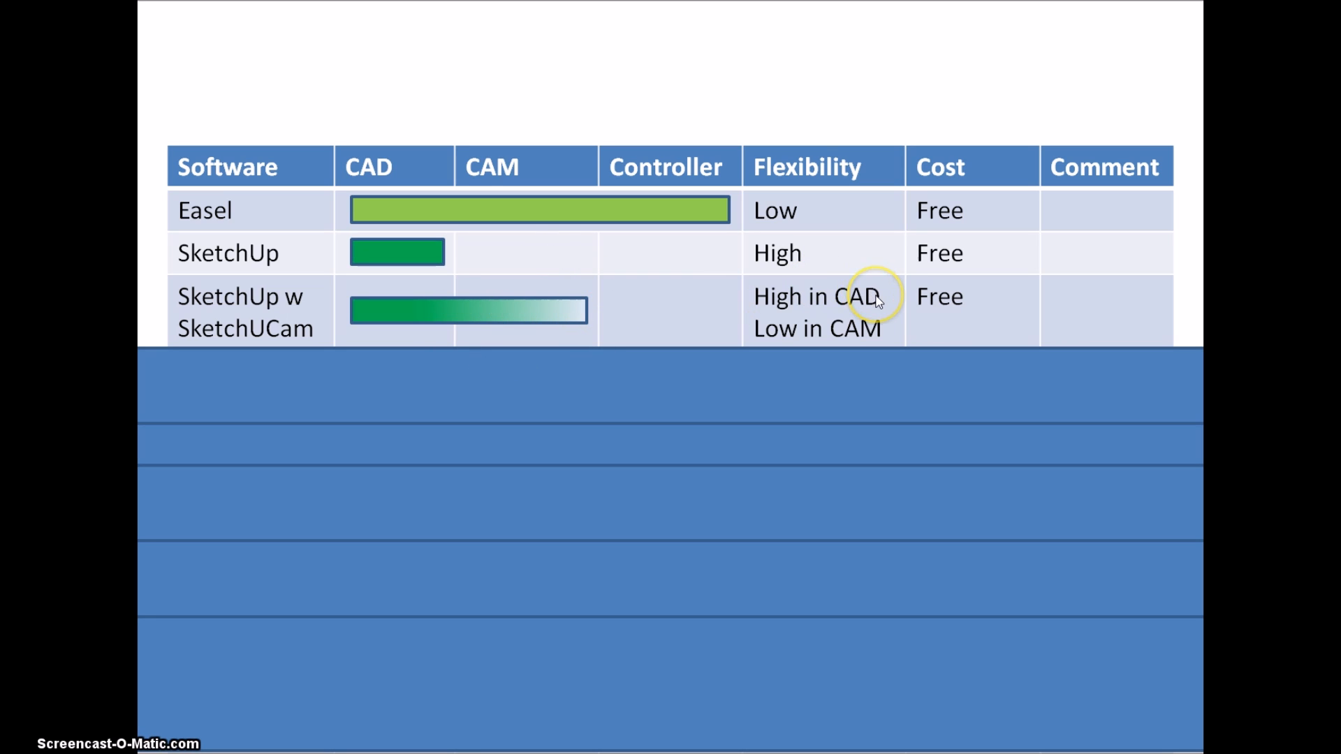
mouse_move(881, 299)
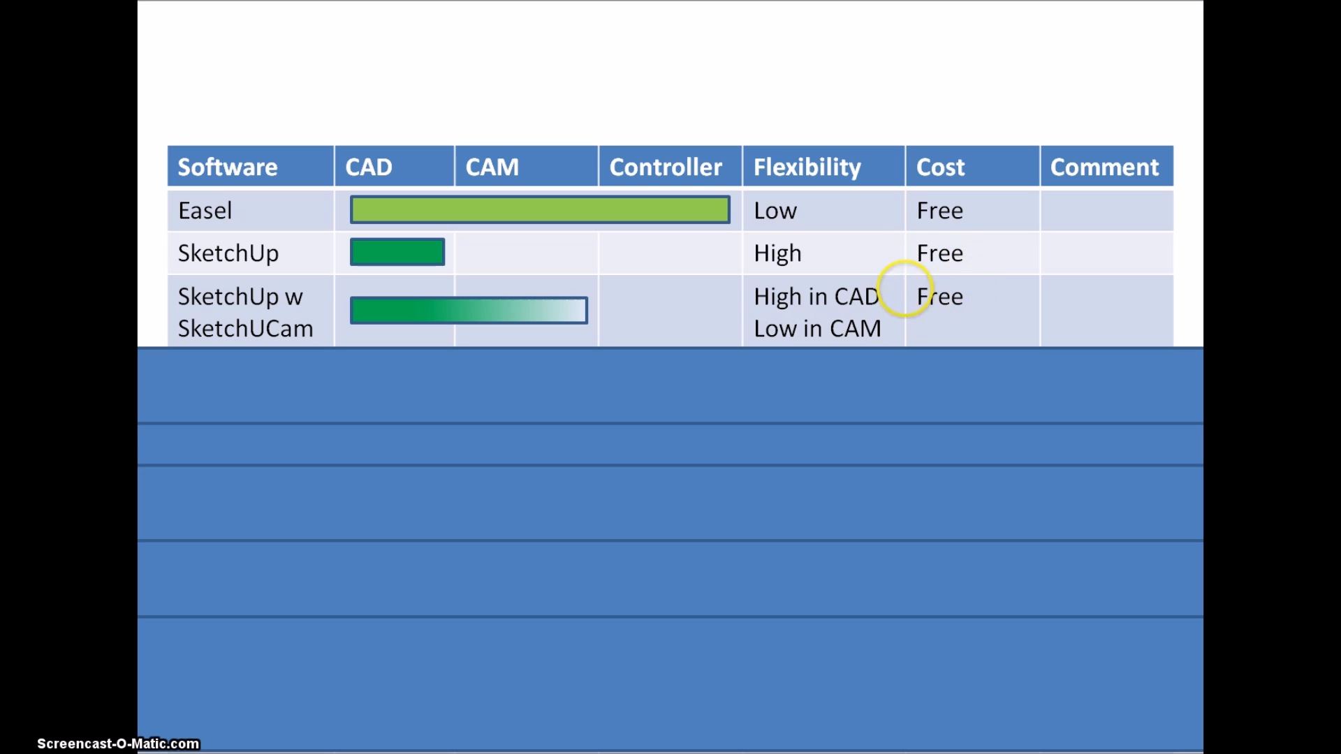
mouse_move(896, 342)
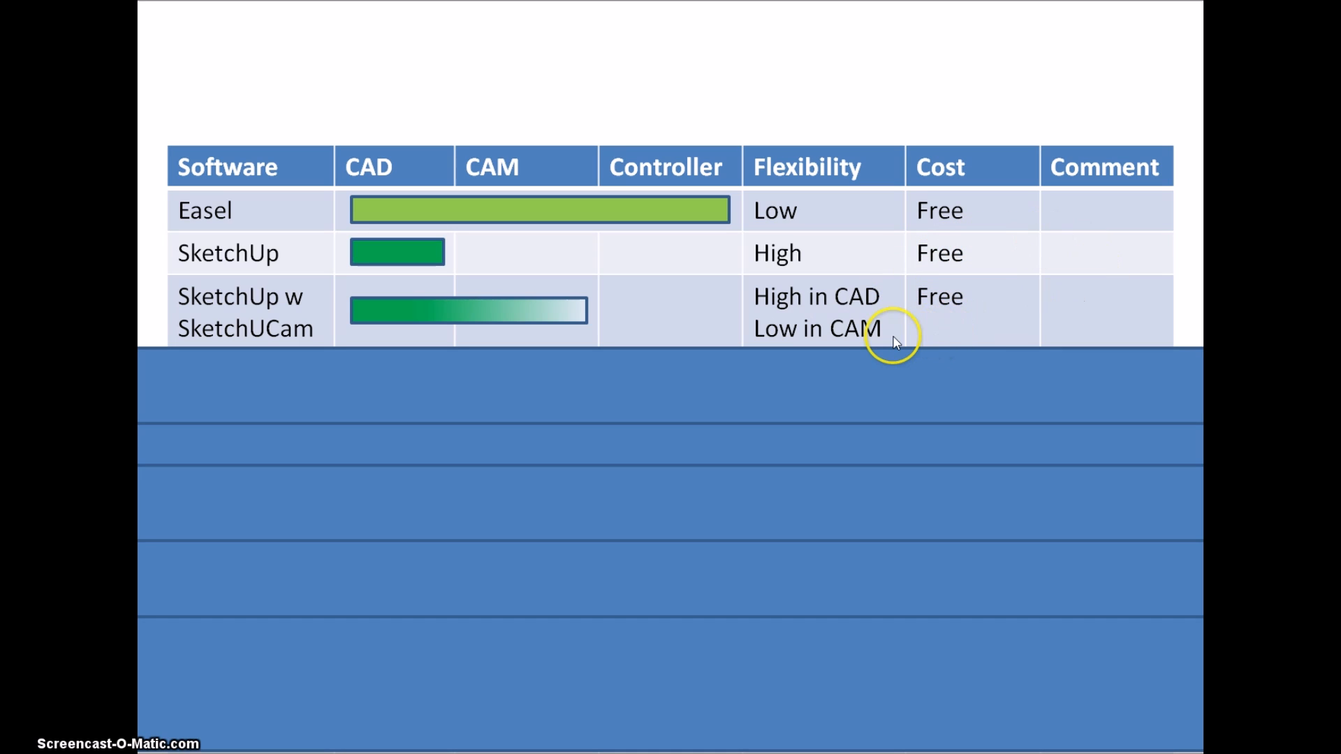
mouse_move(884, 339)
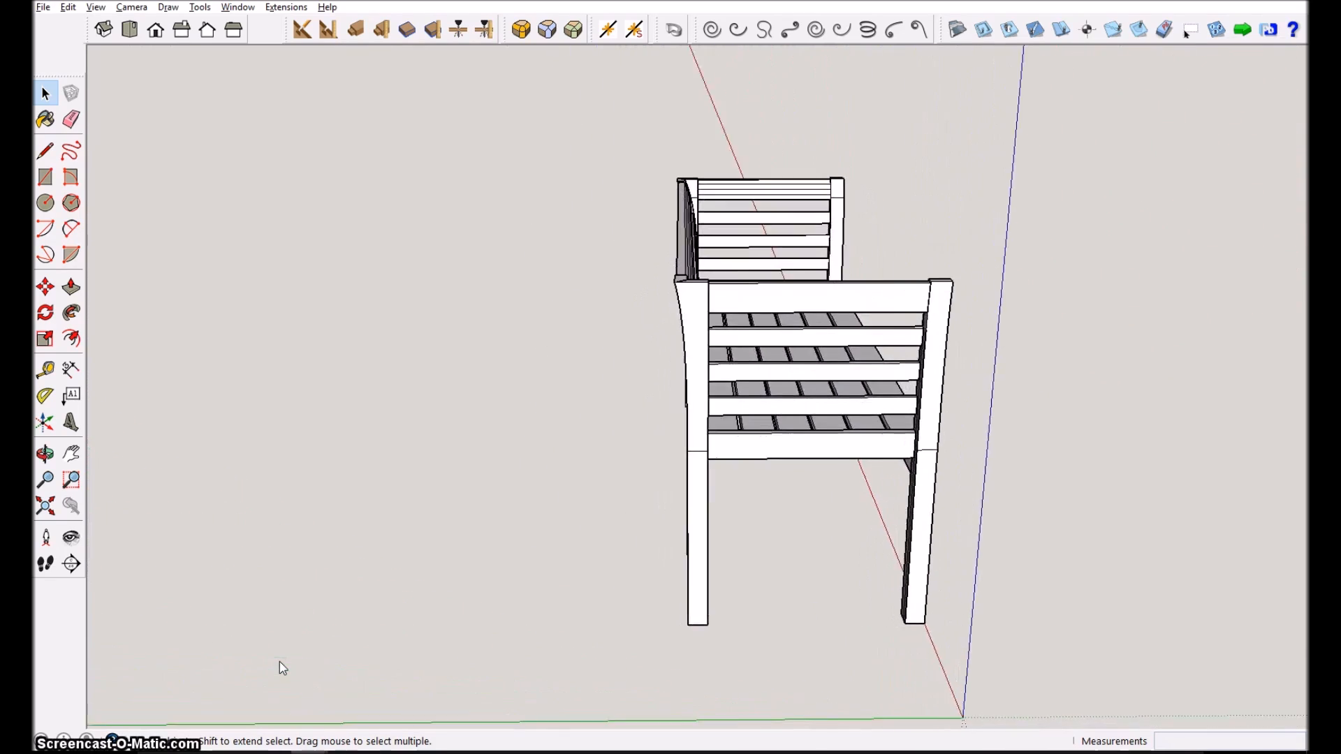
- Bring the slatted chair model into view in SketchUp's 3D window
drag(770, 342, 667, 300)
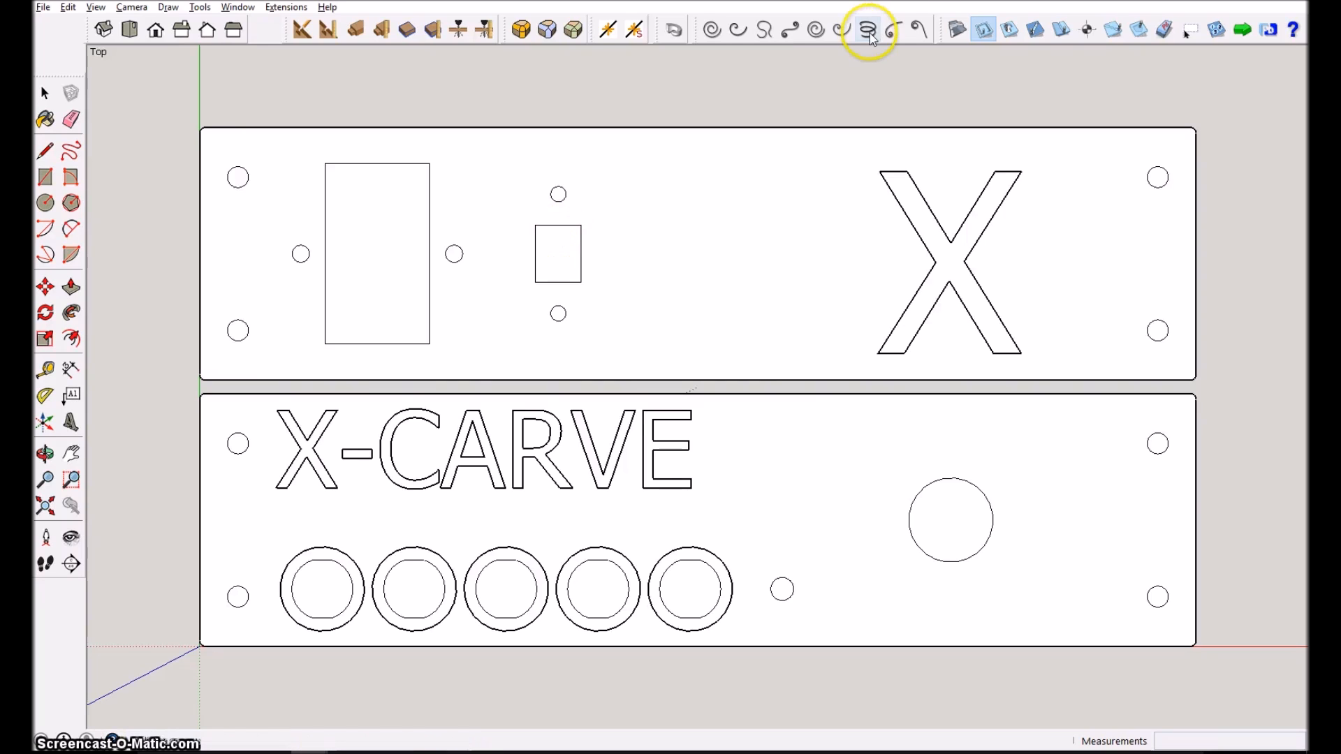
- Confirm the SketchUCam parameters: spindle speed 15000, feed 300 mm, 3 mm material and bit
click(1087, 29)
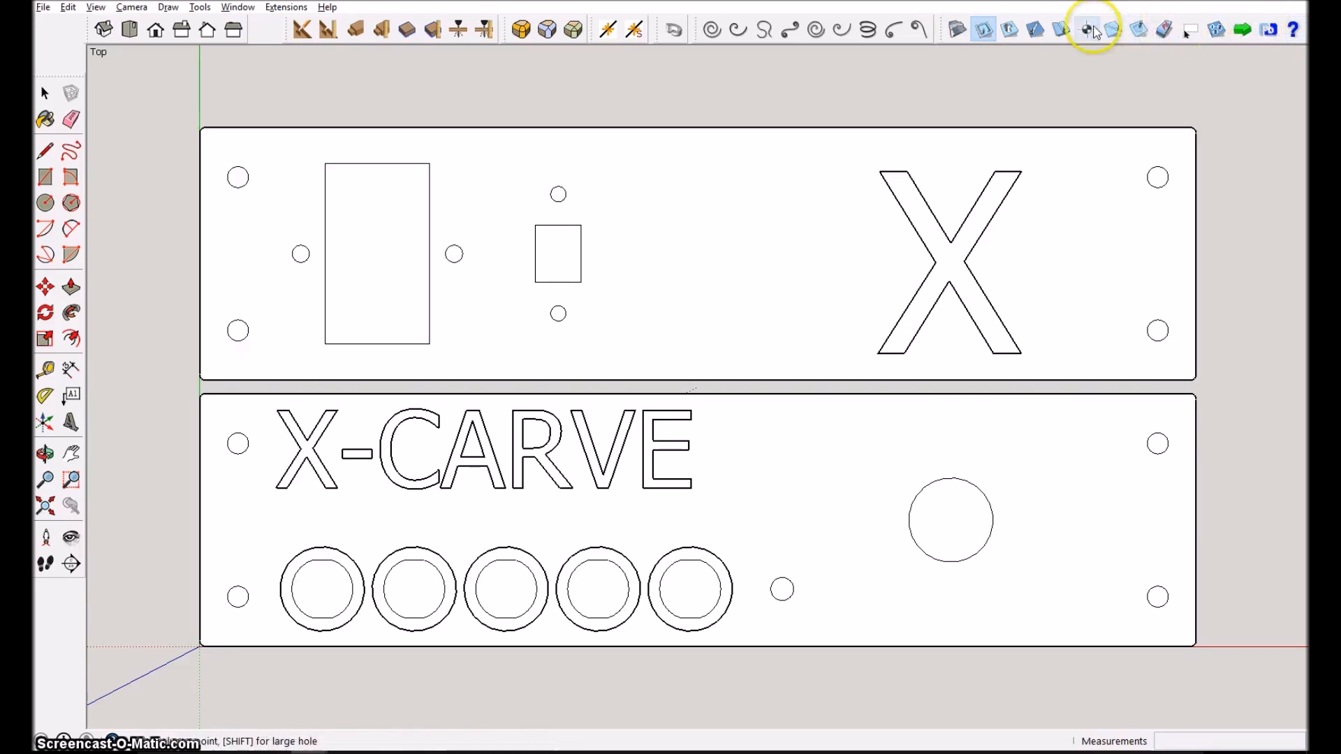
click(957, 29)
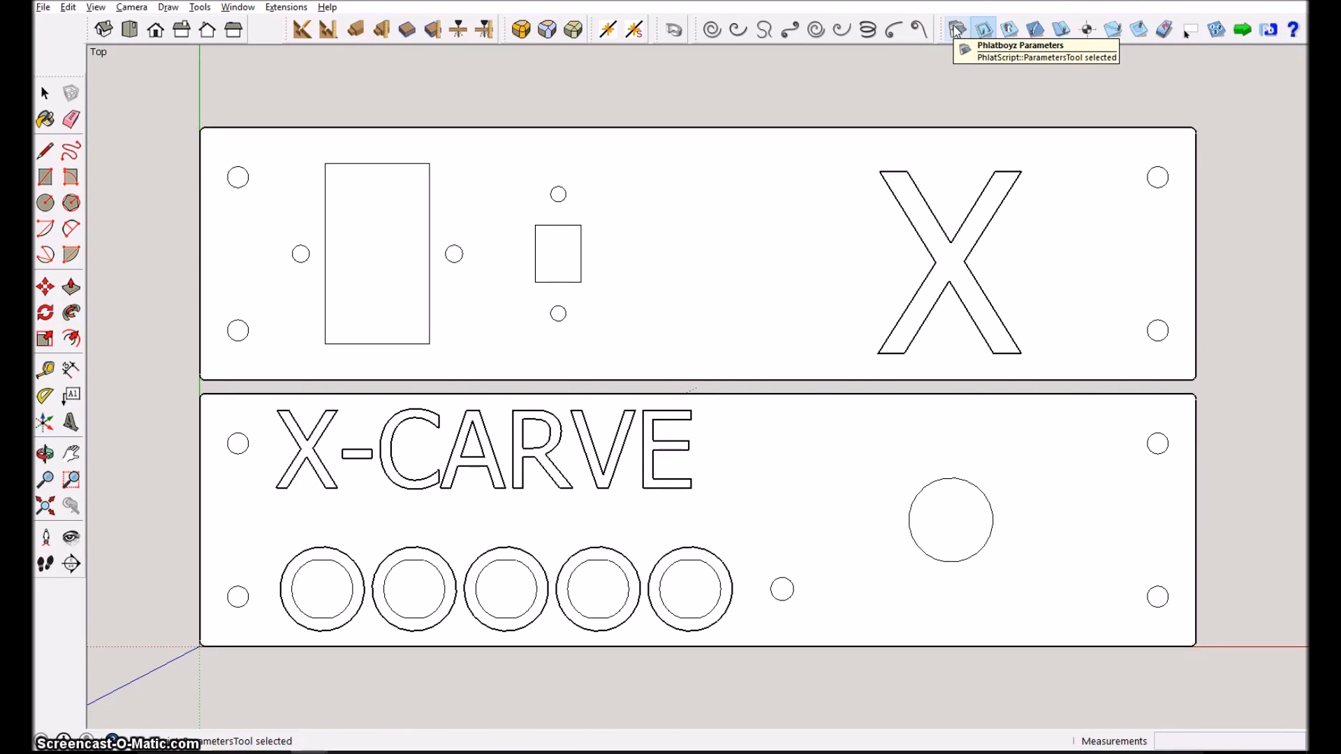
click(956, 29)
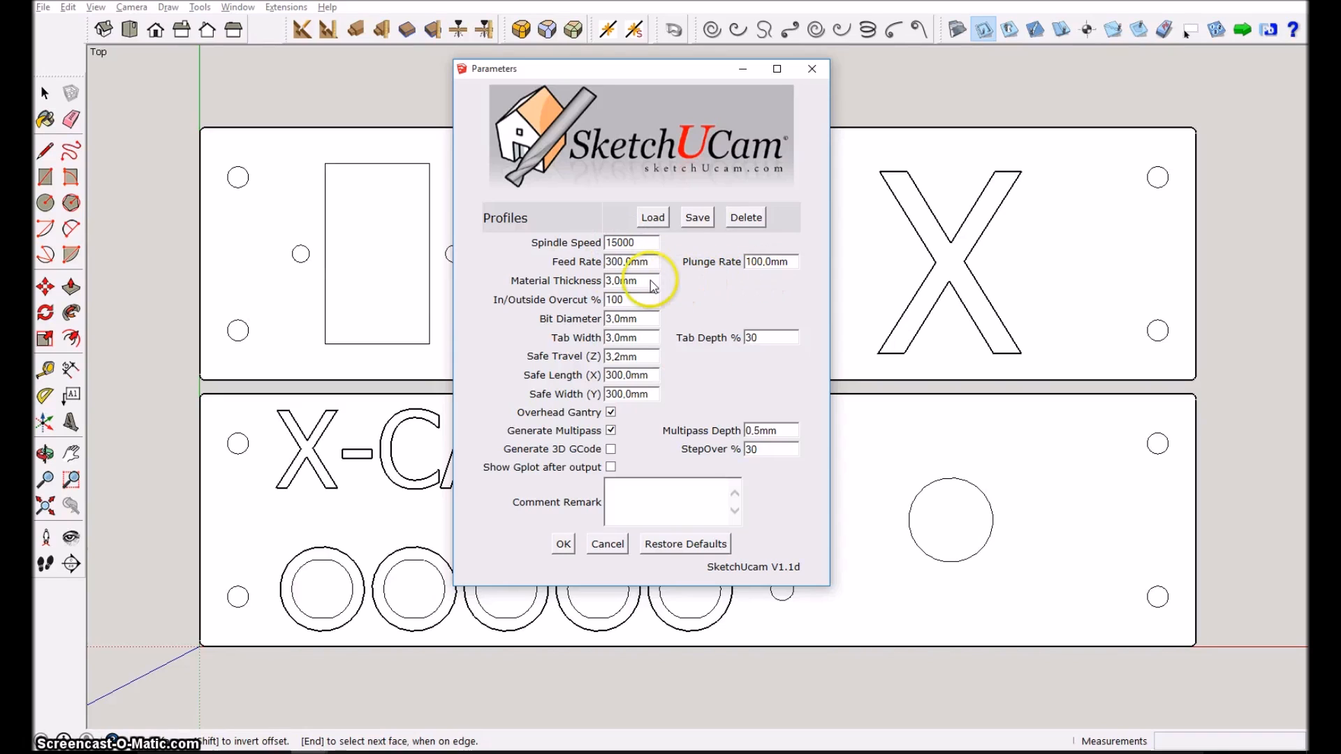
mouse_move(632, 280)
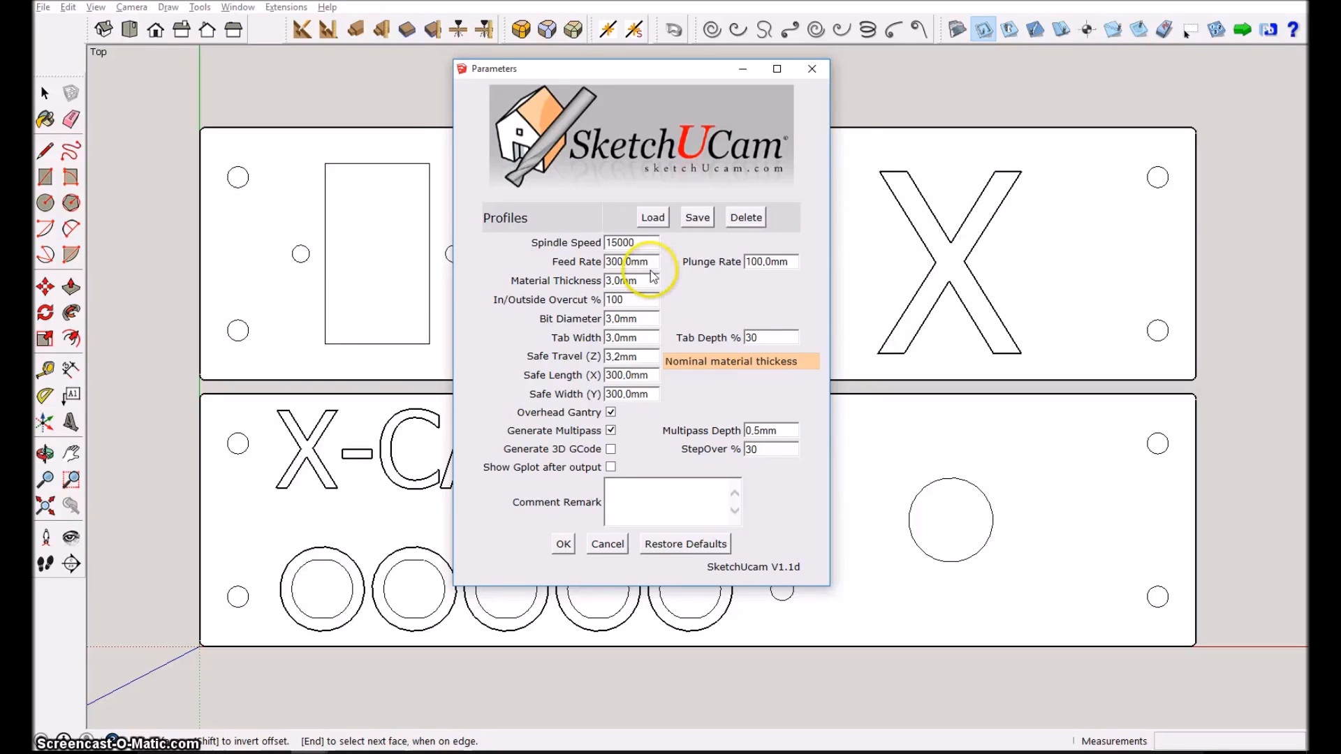
mouse_move(632, 262)
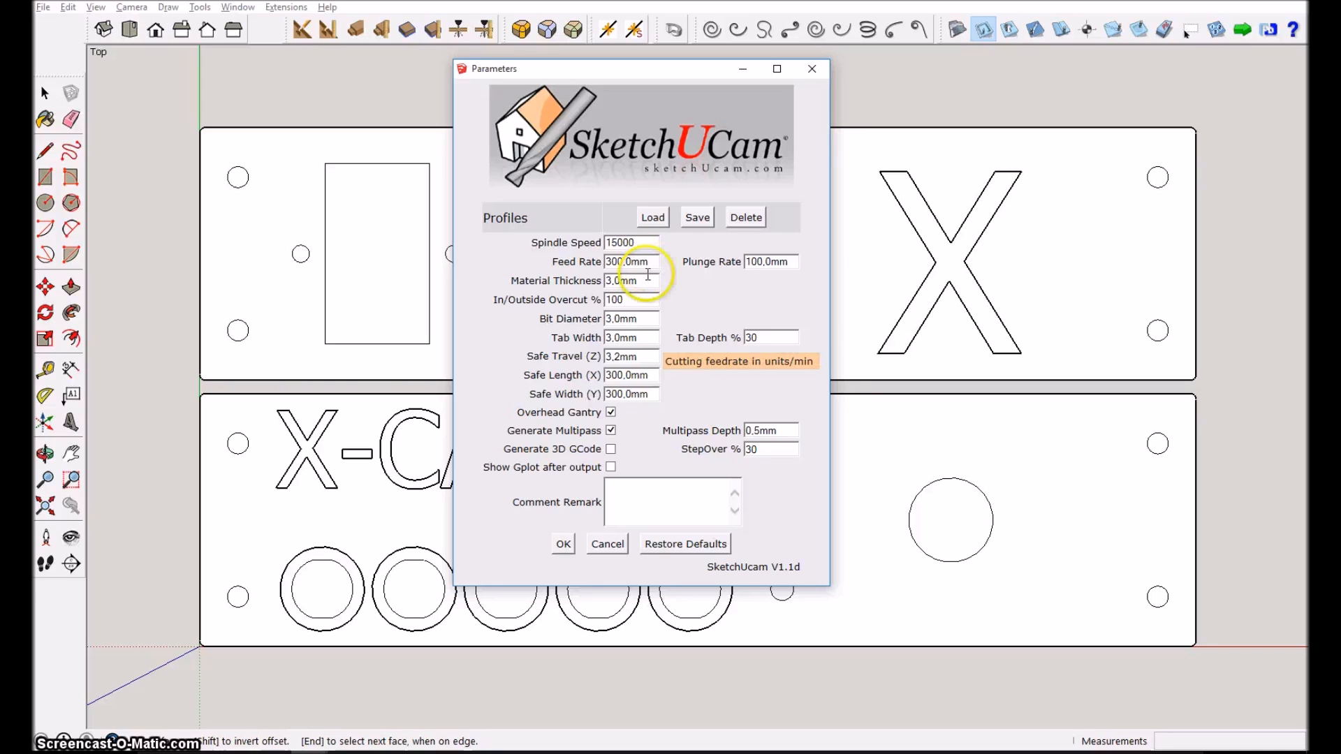
mouse_move(644, 281)
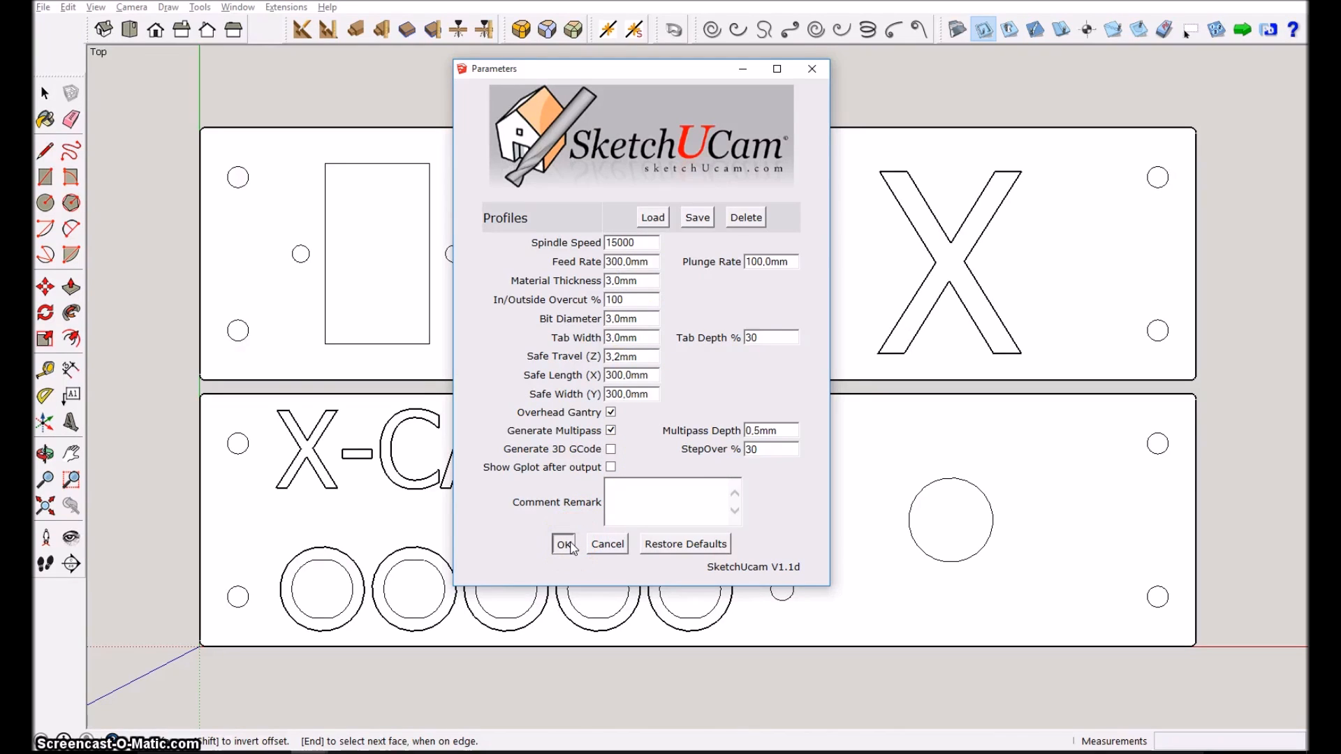
click(563, 544)
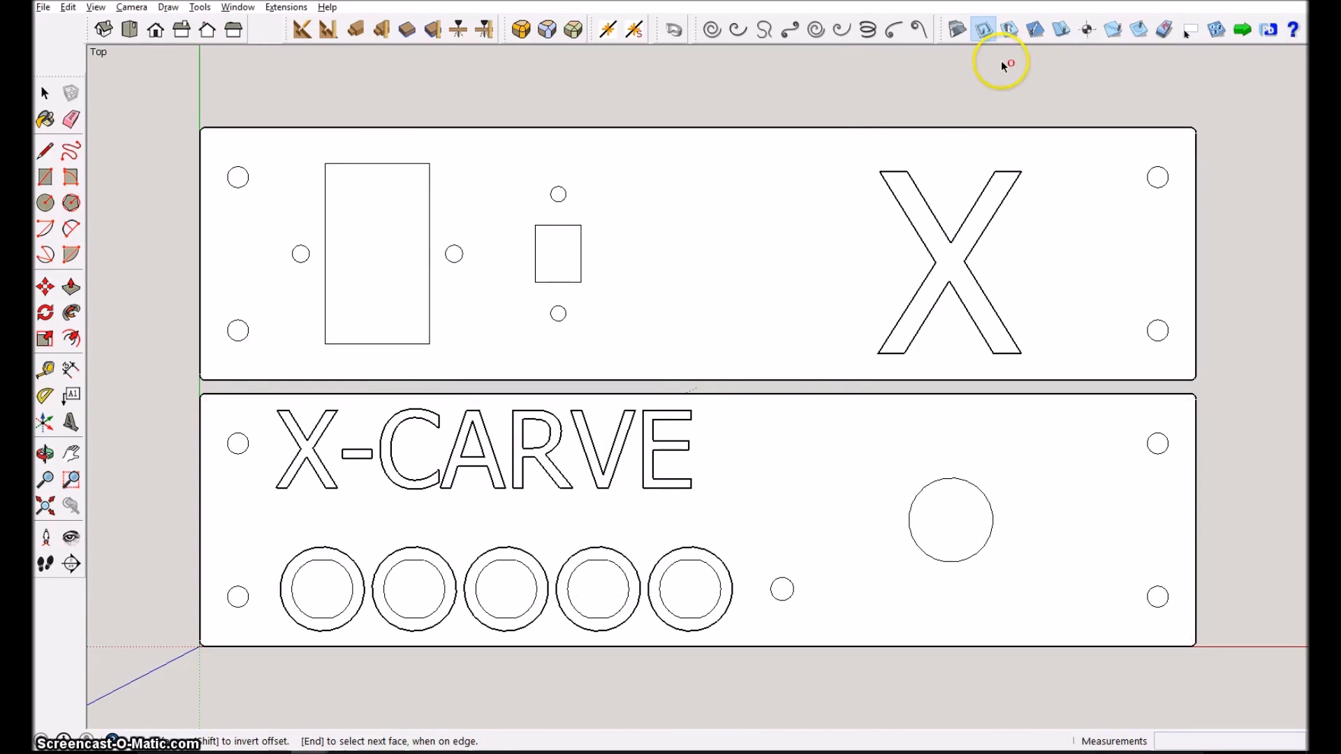
mouse_move(412, 165)
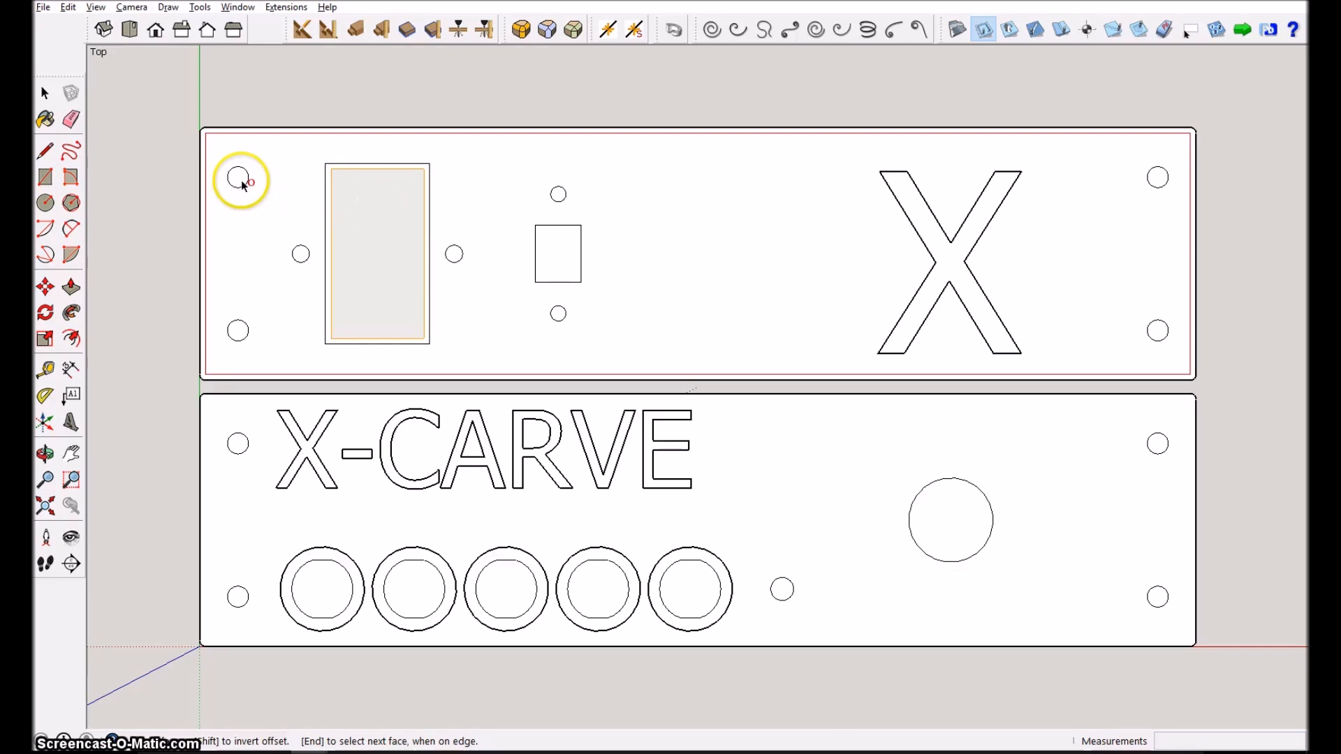
mouse_move(238, 331)
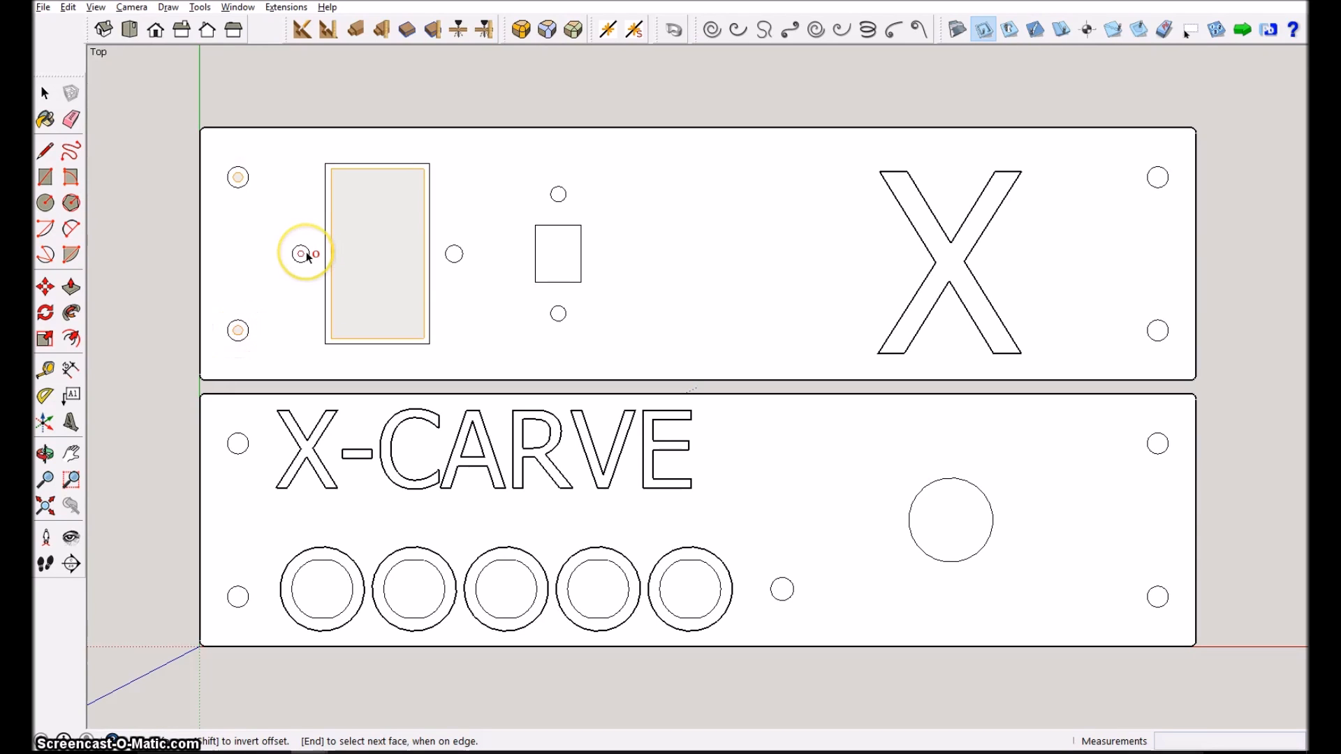
mouse_move(454, 255)
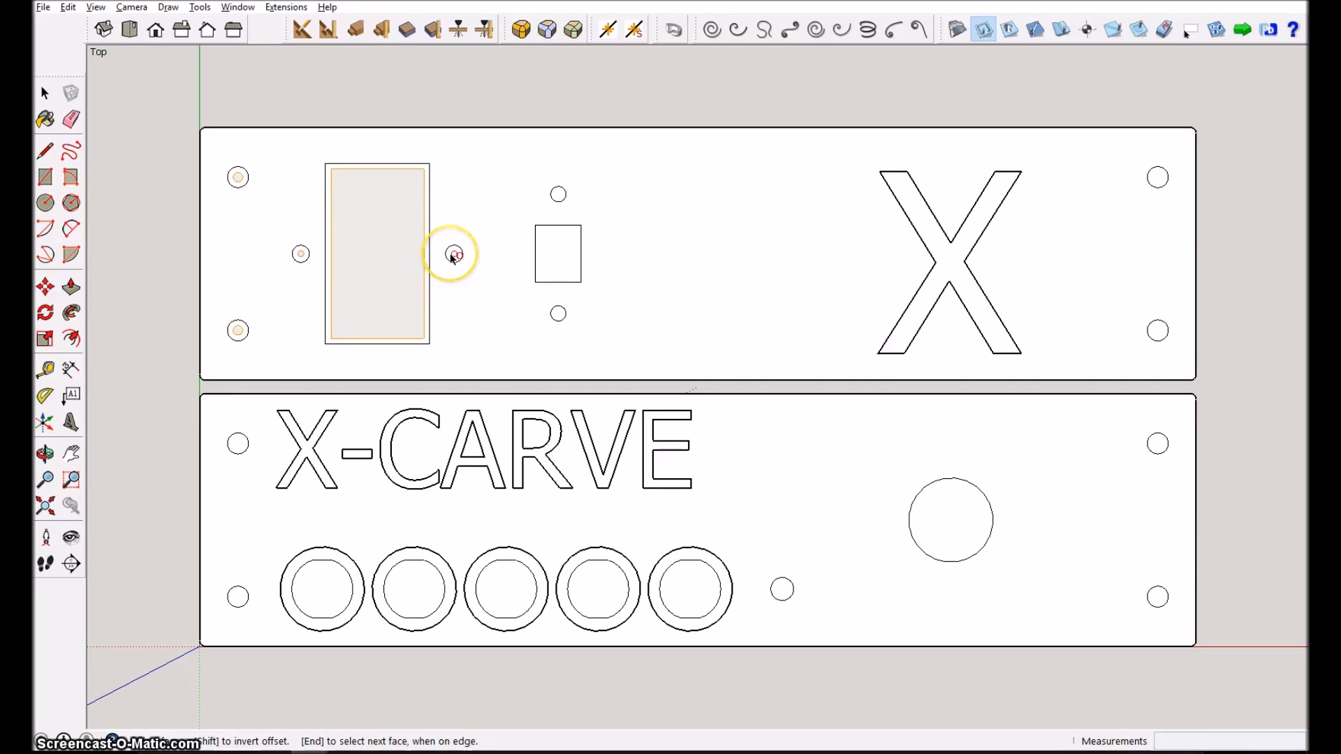
mouse_move(562, 317)
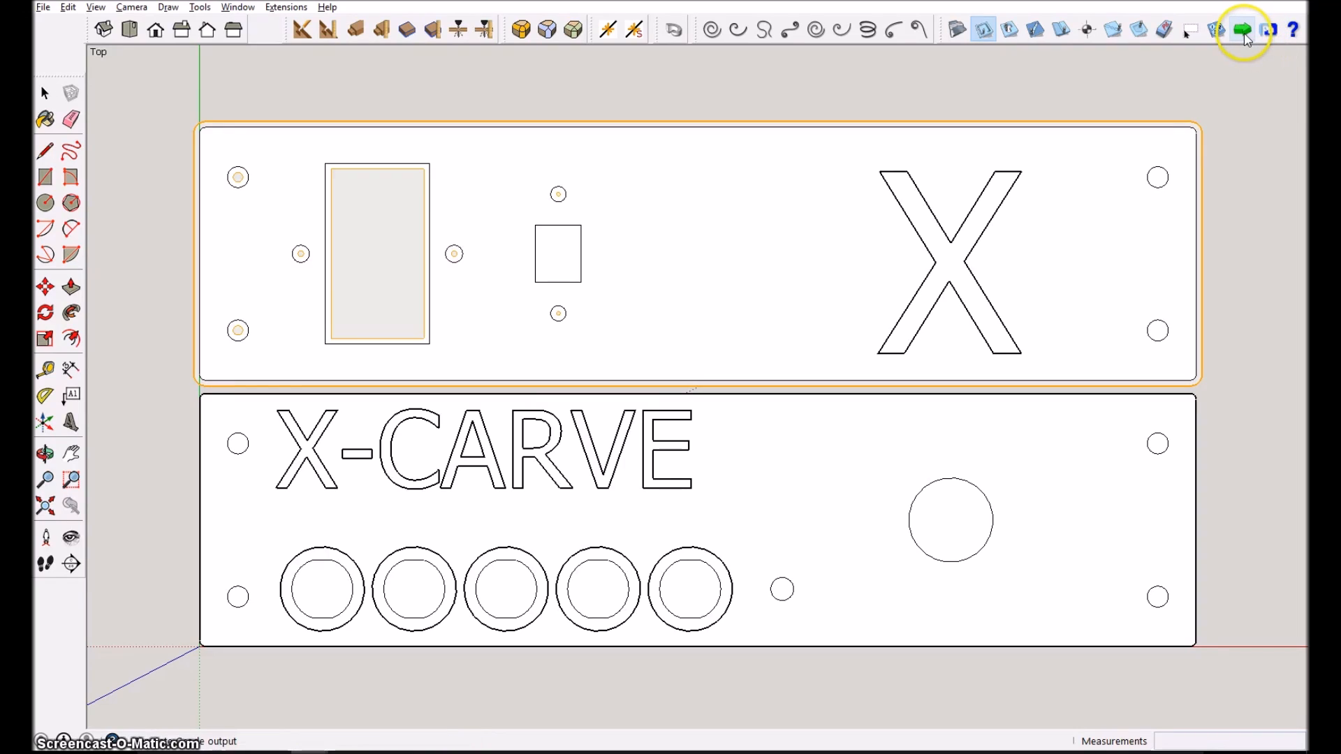
mouse_move(1242, 30)
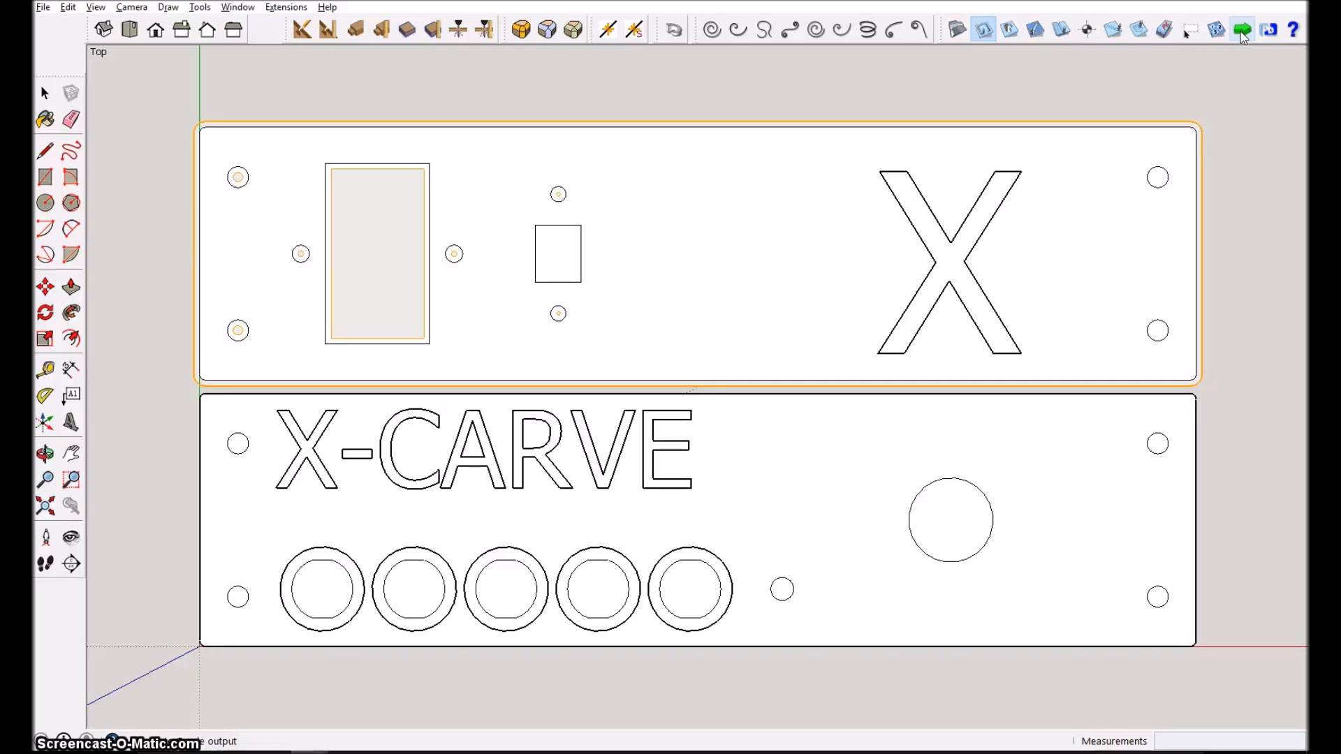
- Generate SketchUCam cutting output for the top panel with its holes
click(1242, 29)
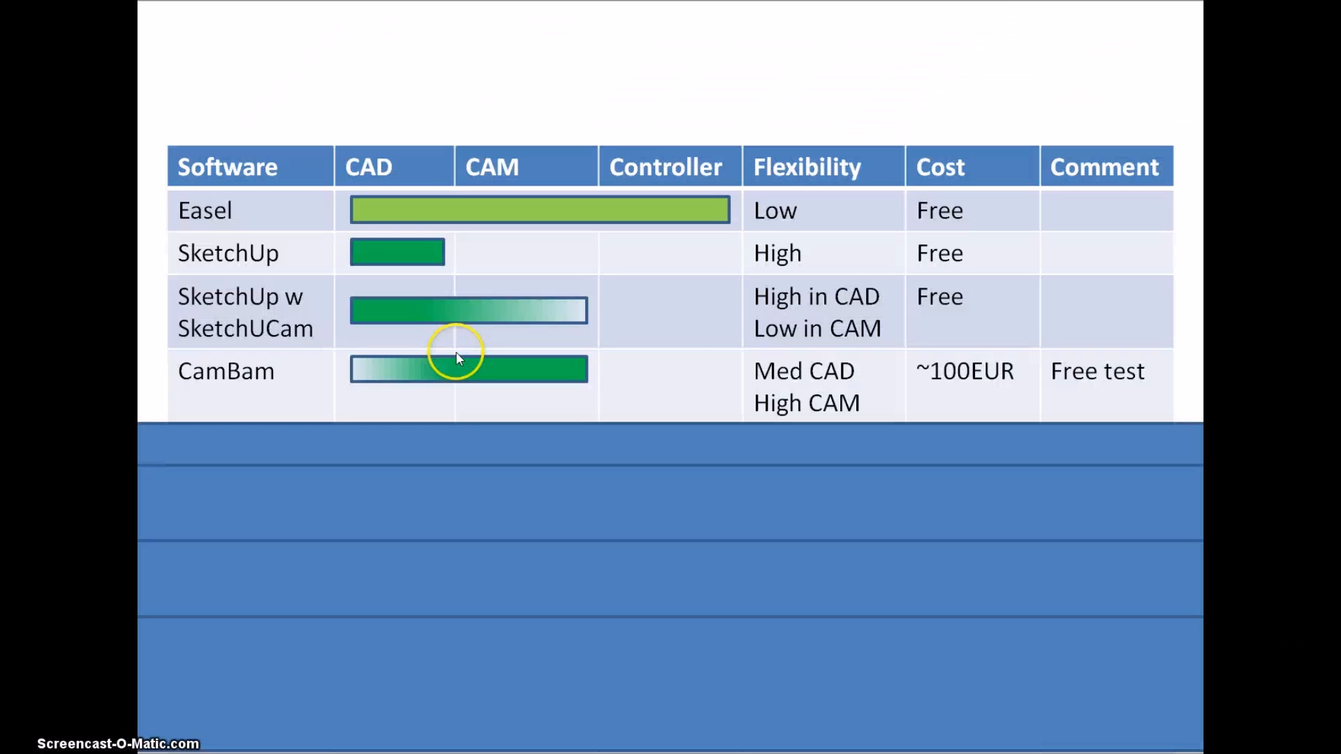
mouse_move(458, 358)
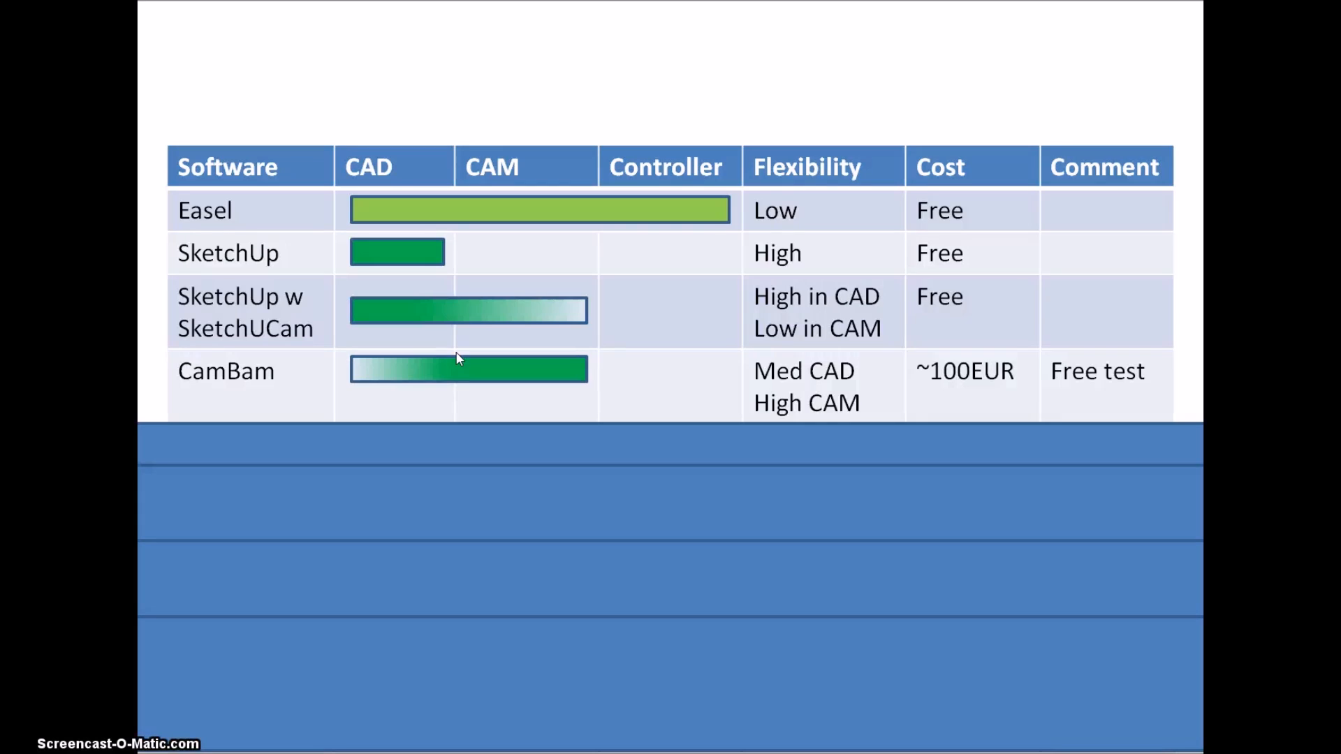
mouse_move(915, 371)
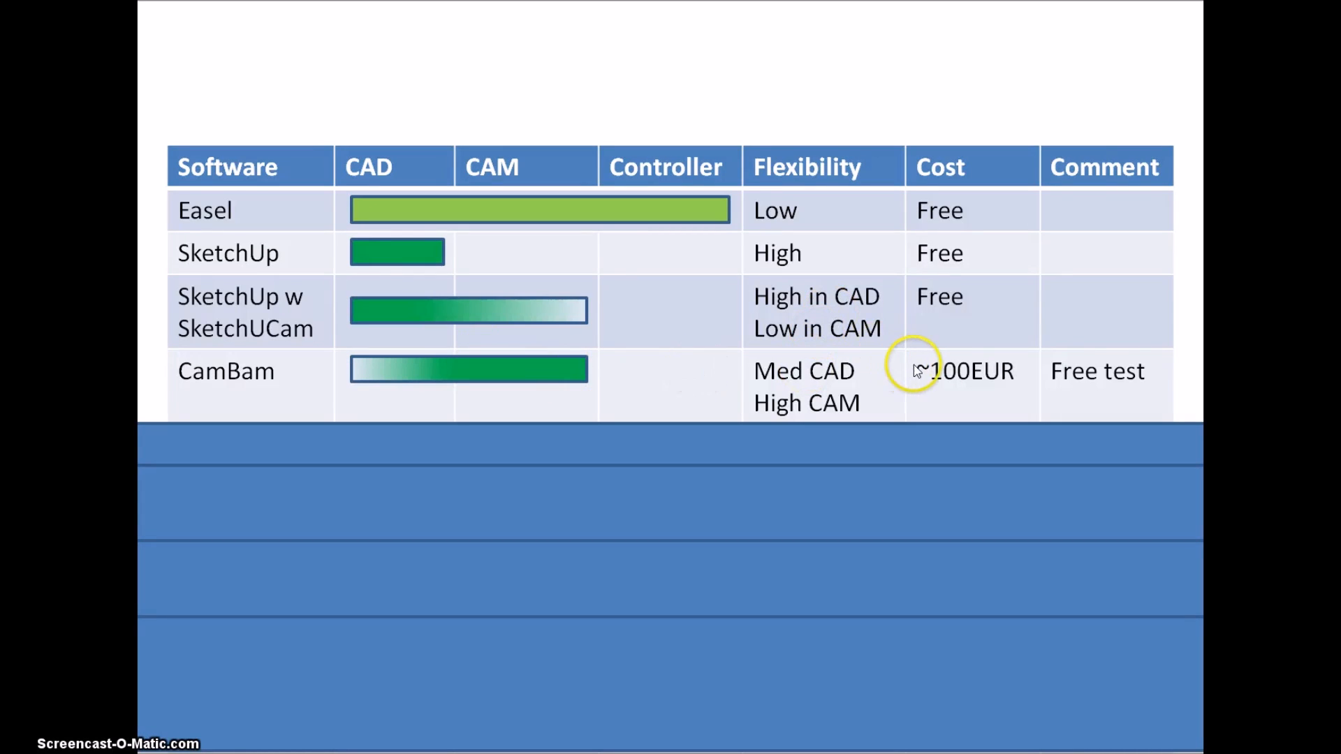
mouse_move(972, 393)
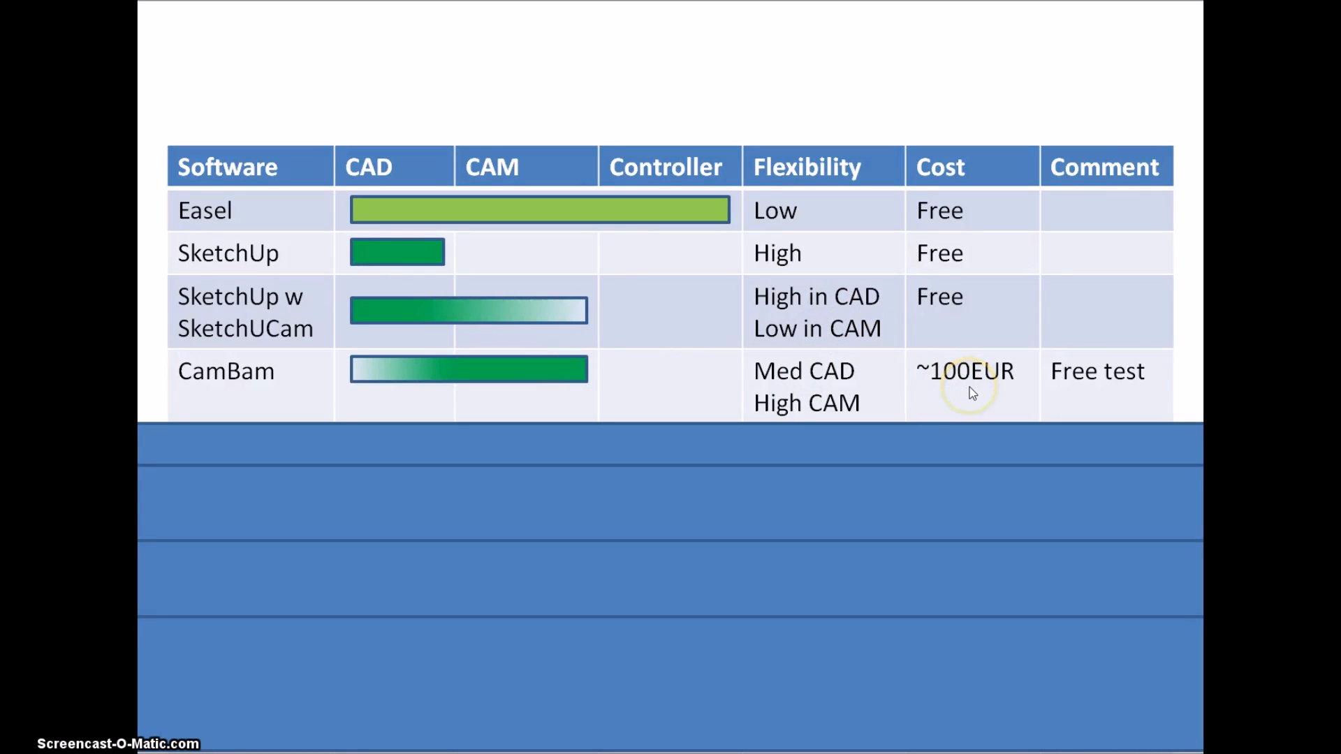
mouse_move(1065, 392)
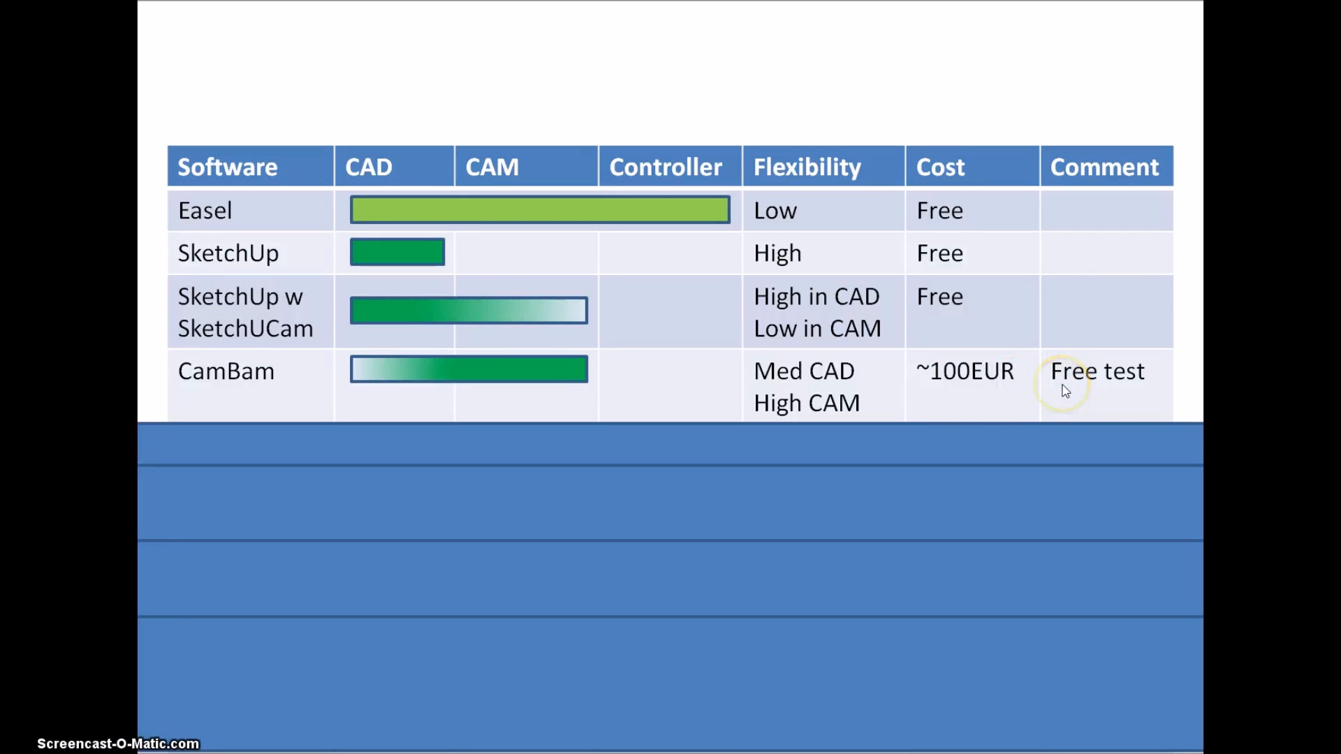
mouse_move(992, 385)
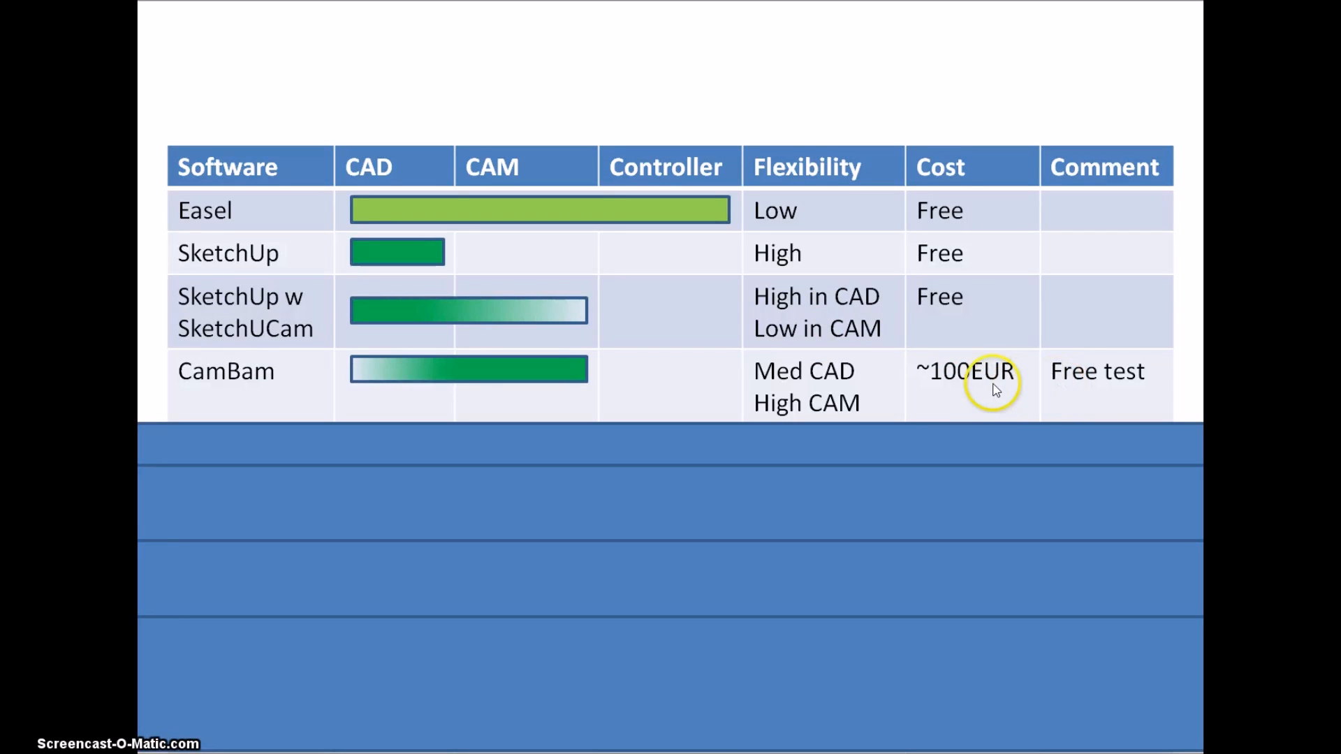
mouse_move(830, 394)
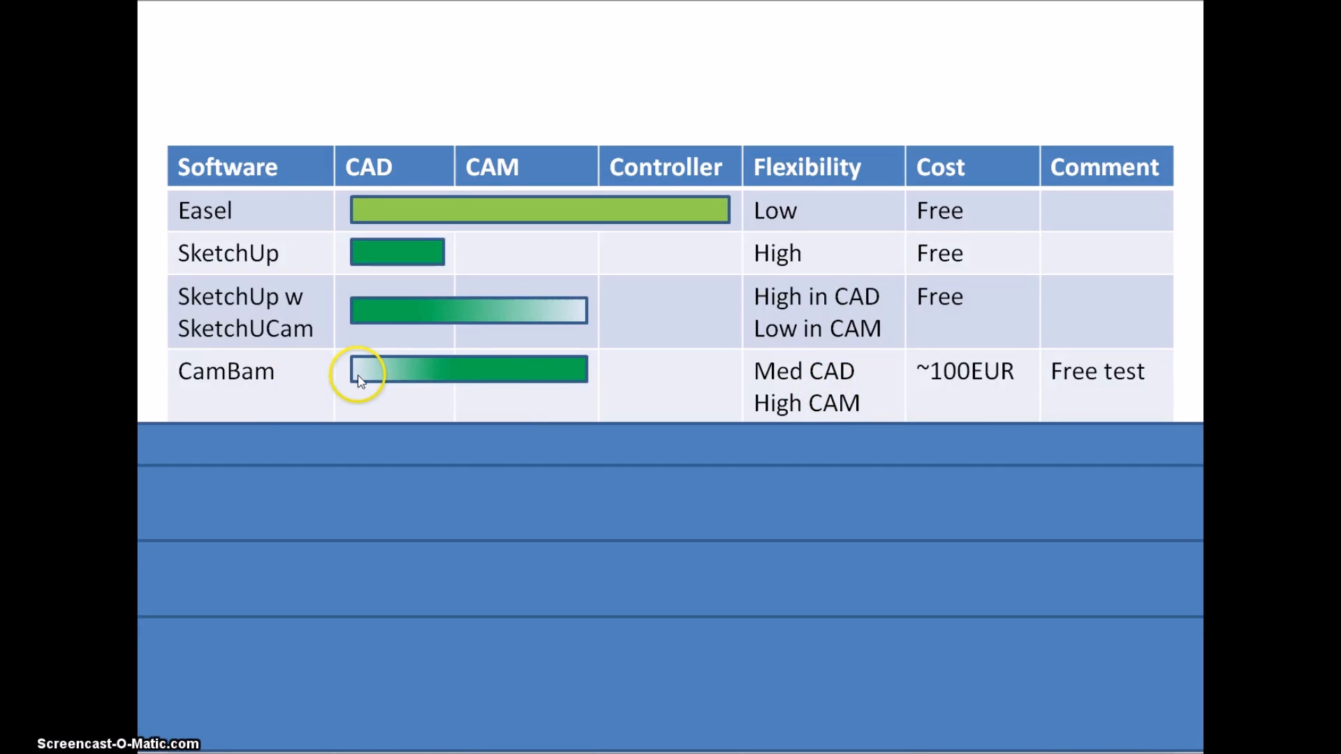
mouse_move(389, 425)
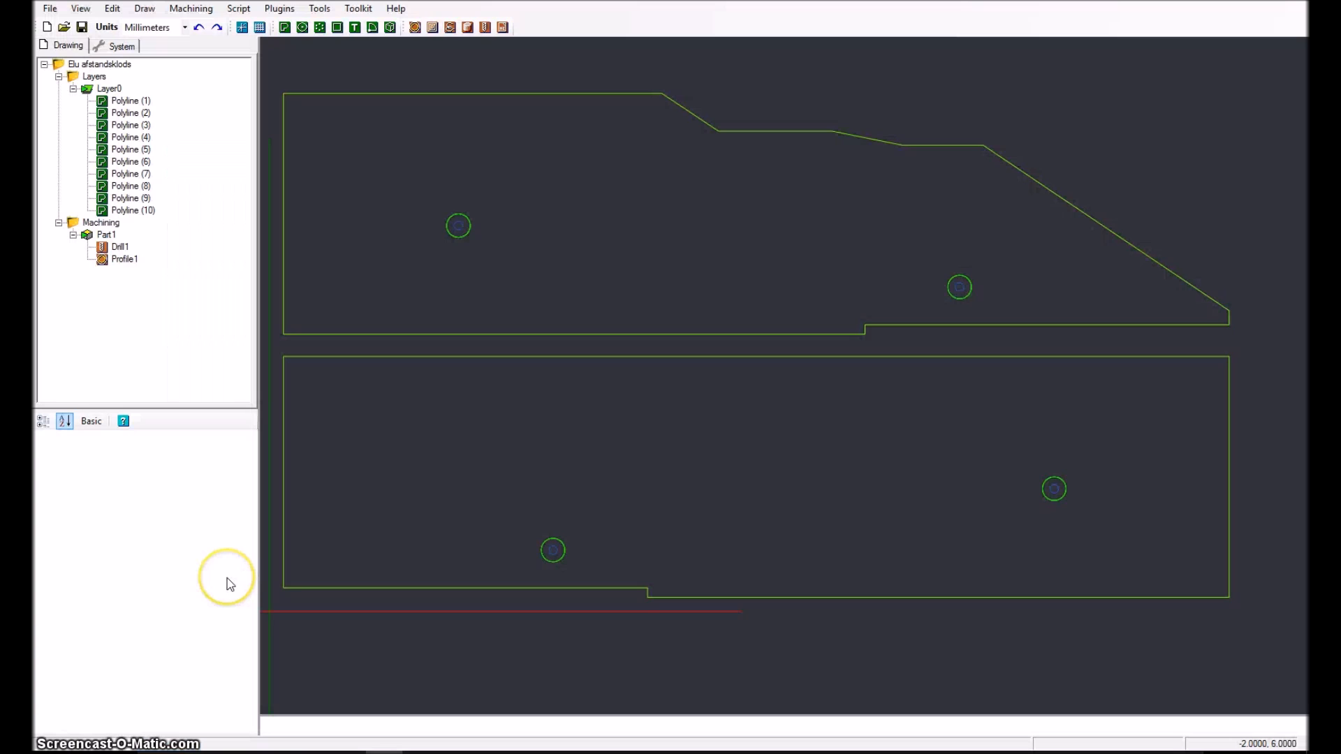
mouse_move(229, 584)
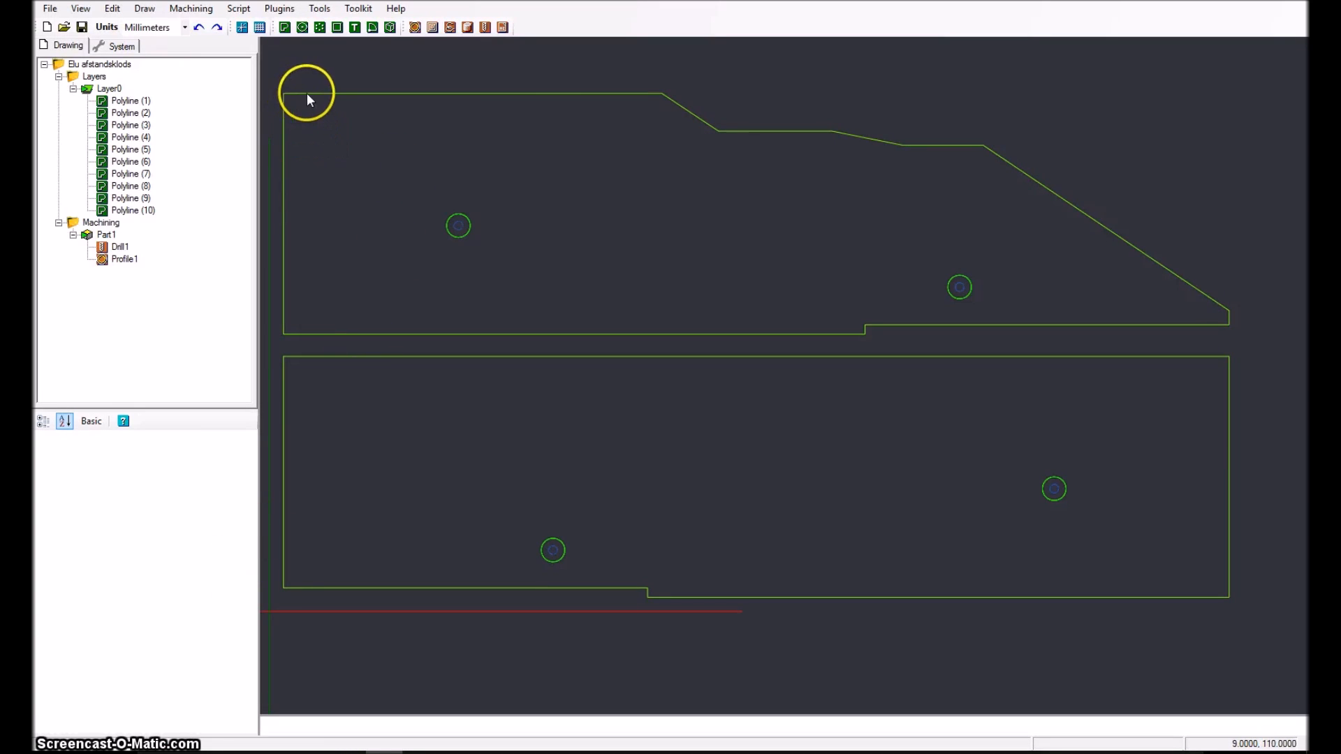
mouse_move(1154, 216)
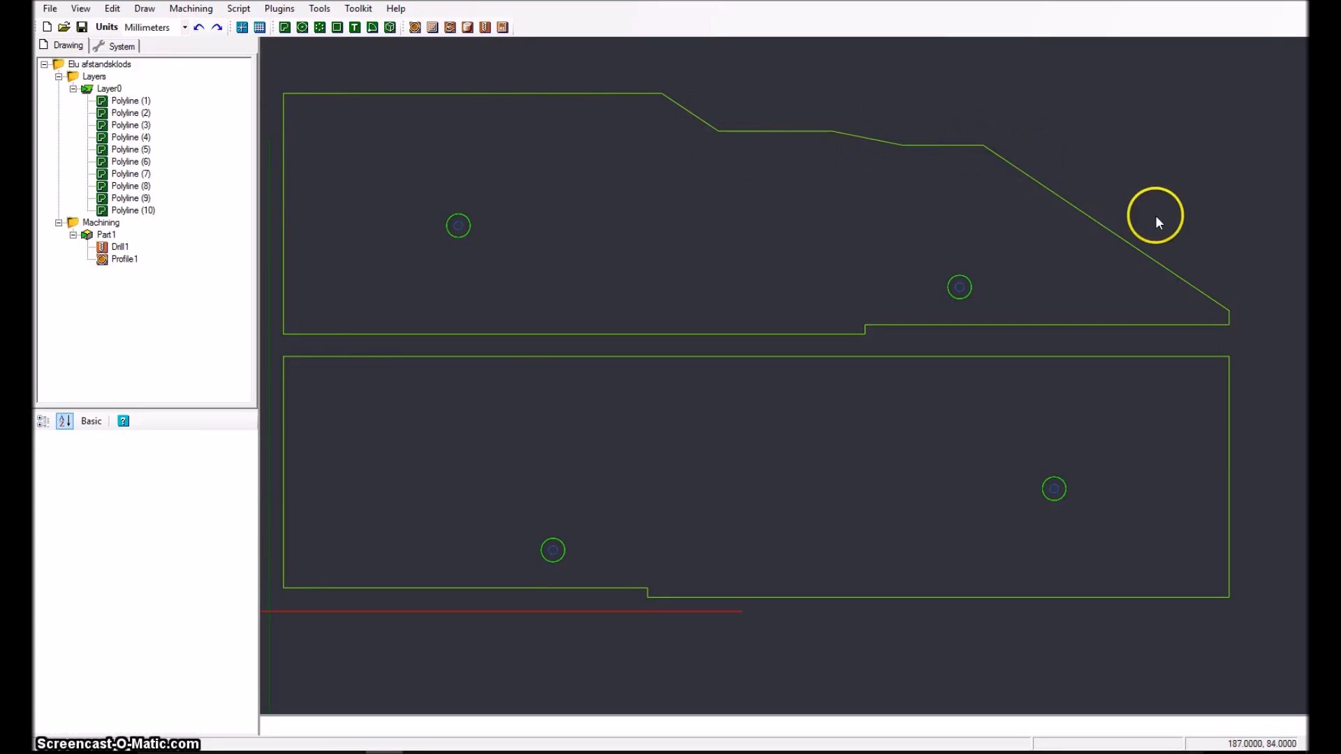
mouse_move(774, 167)
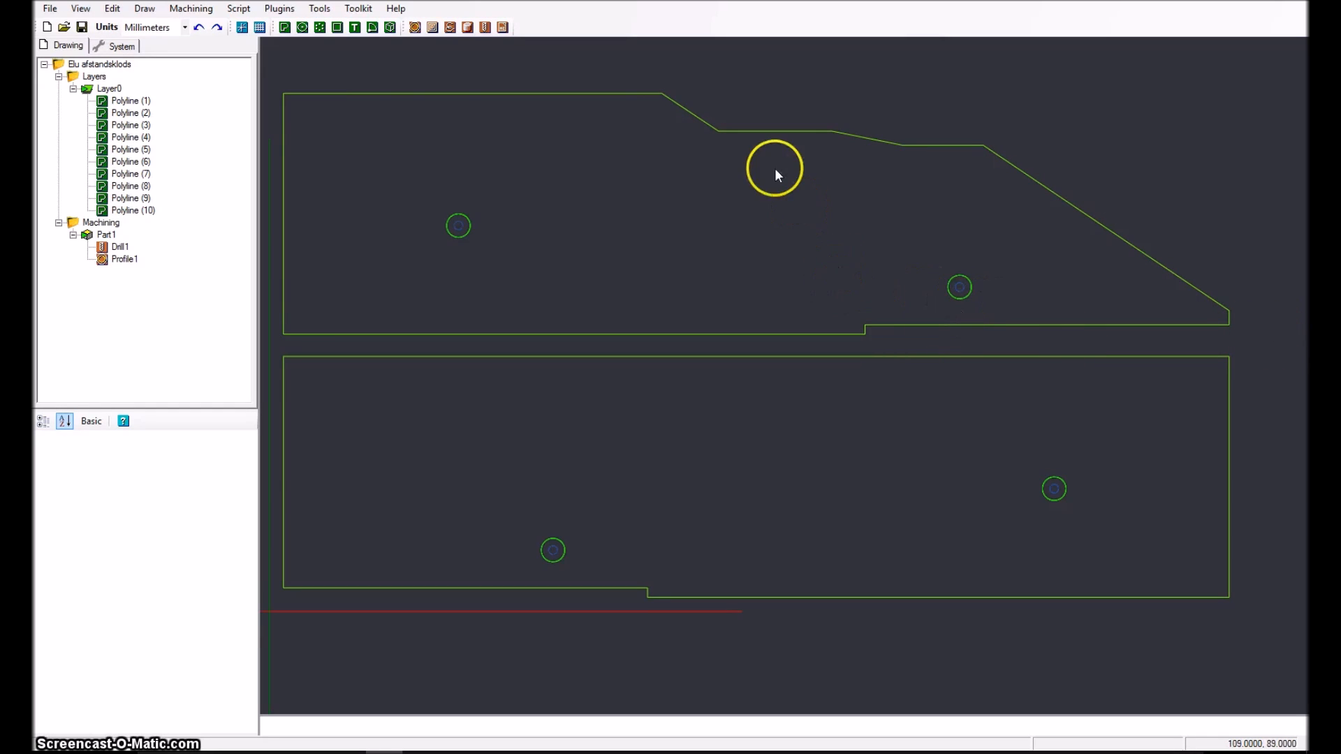
mouse_move(1296, 580)
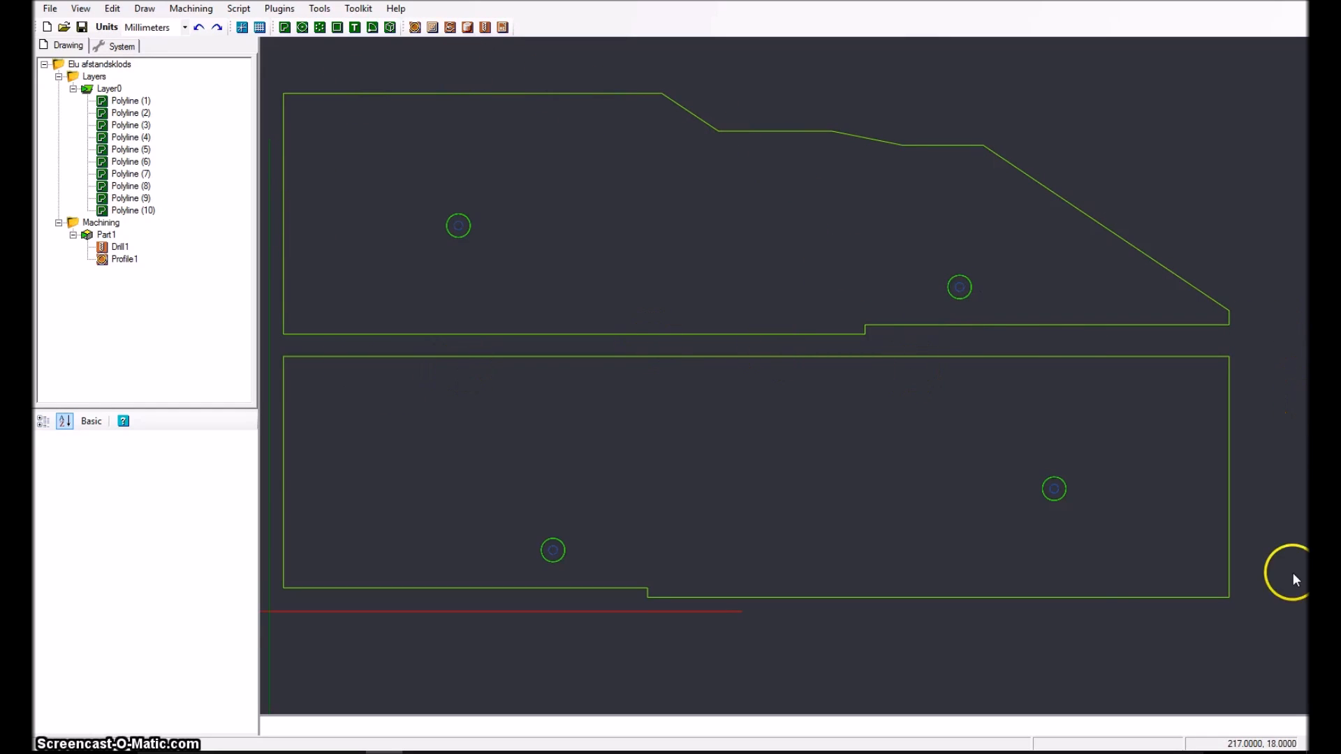
mouse_move(552, 550)
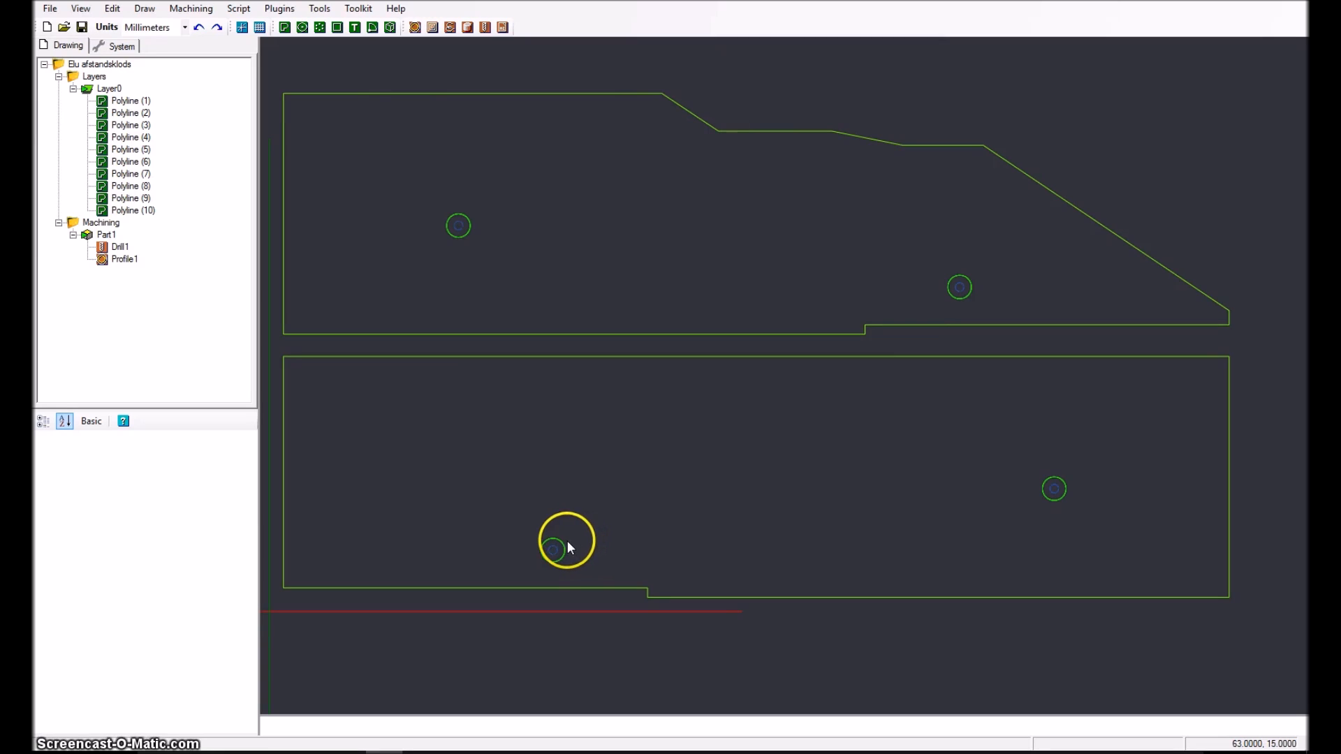
mouse_move(137, 283)
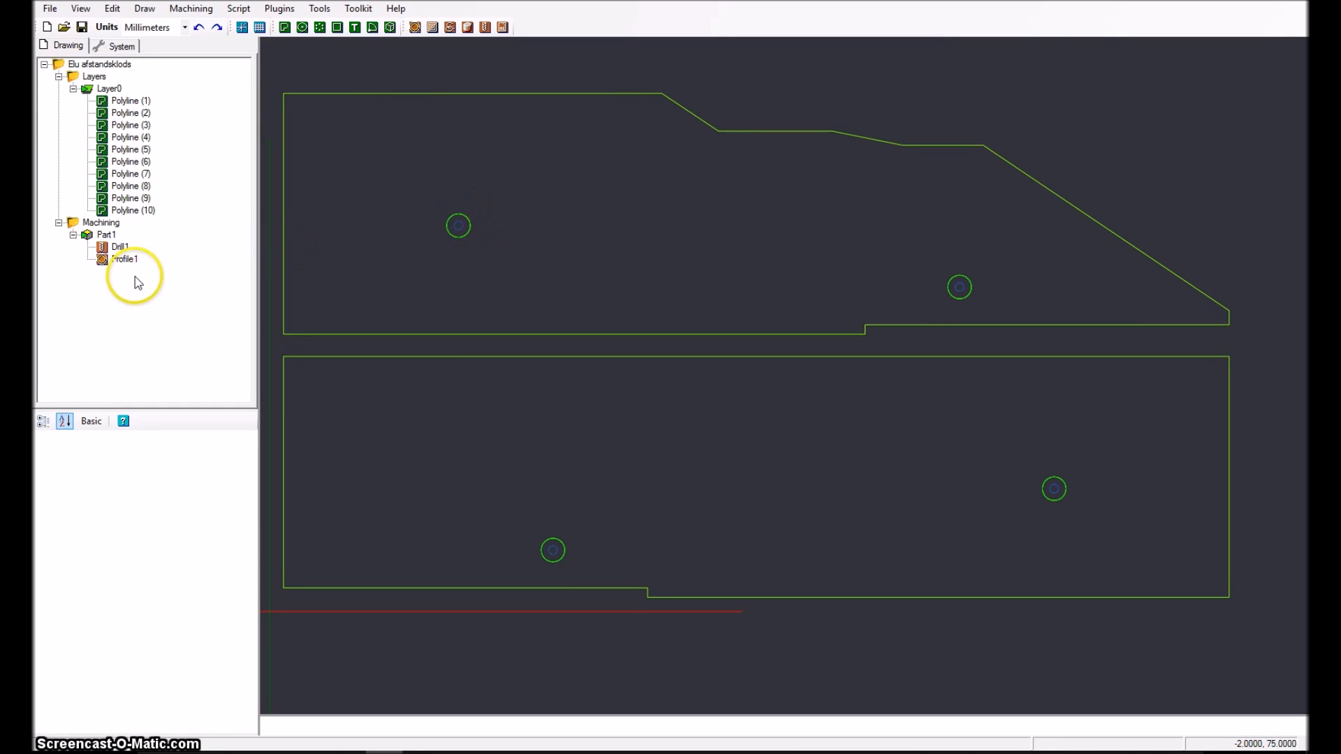
mouse_move(119, 247)
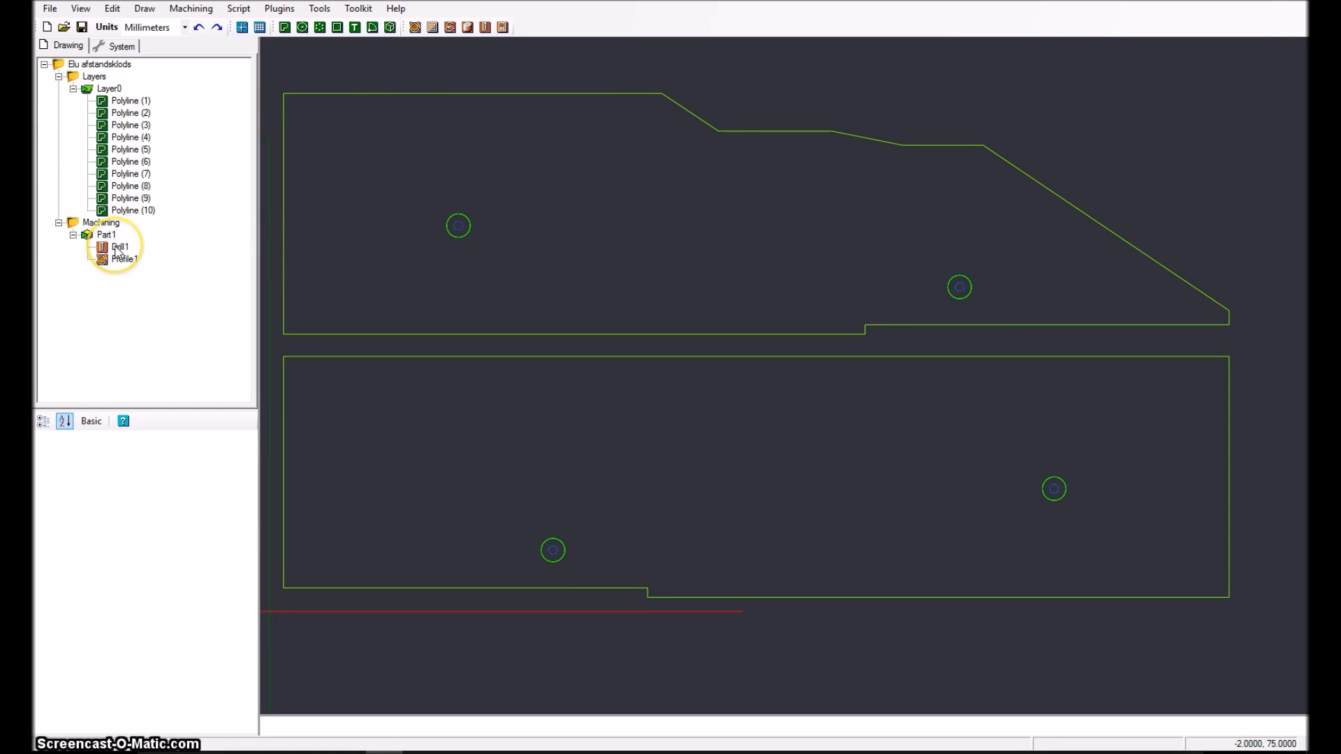
- Inspect Drill1, then Profile1 with 1.4 depth increment and outside cutting
click(119, 248)
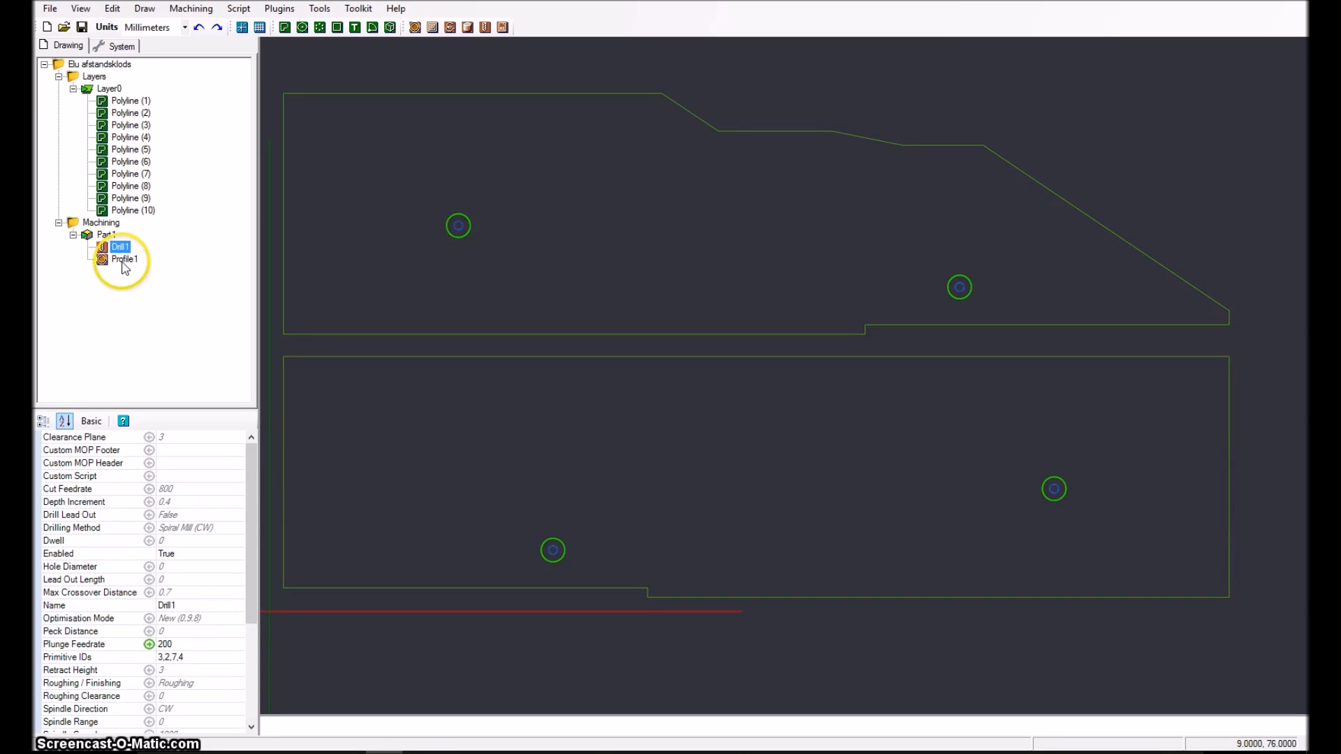
click(124, 260)
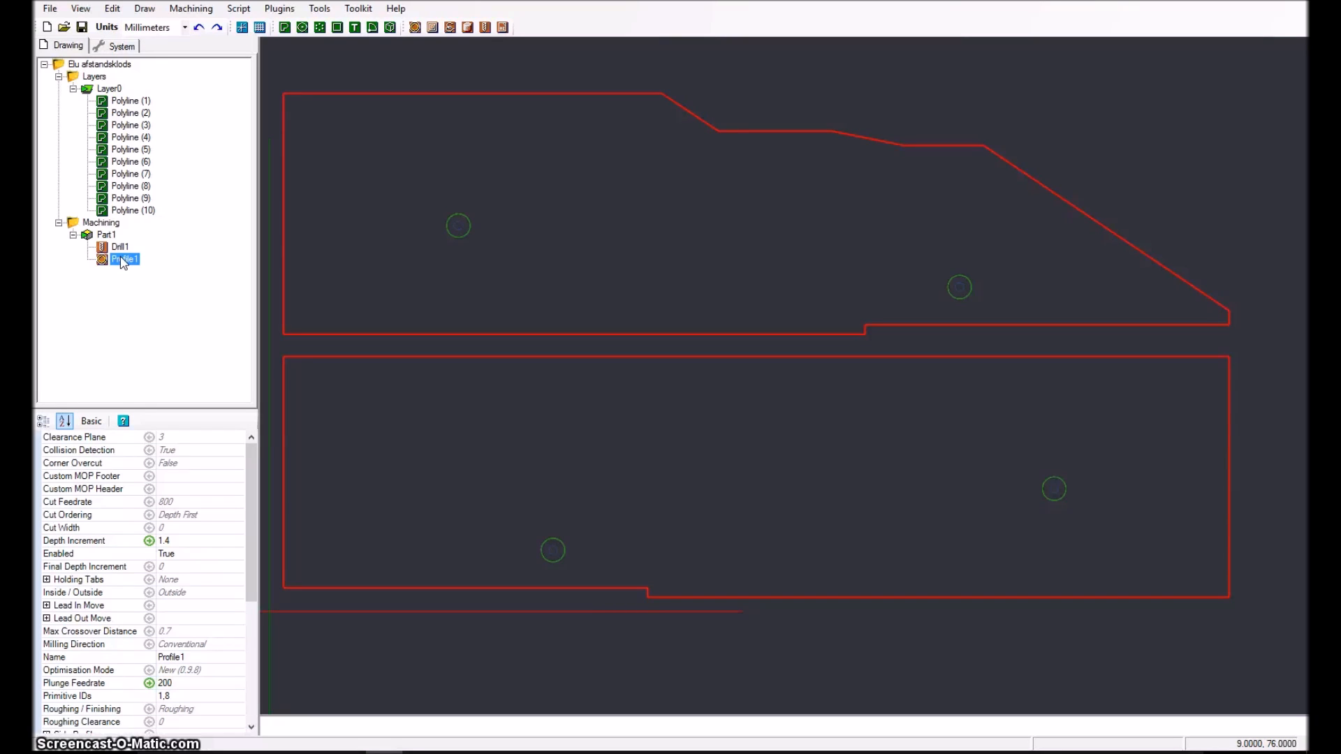
mouse_move(287, 26)
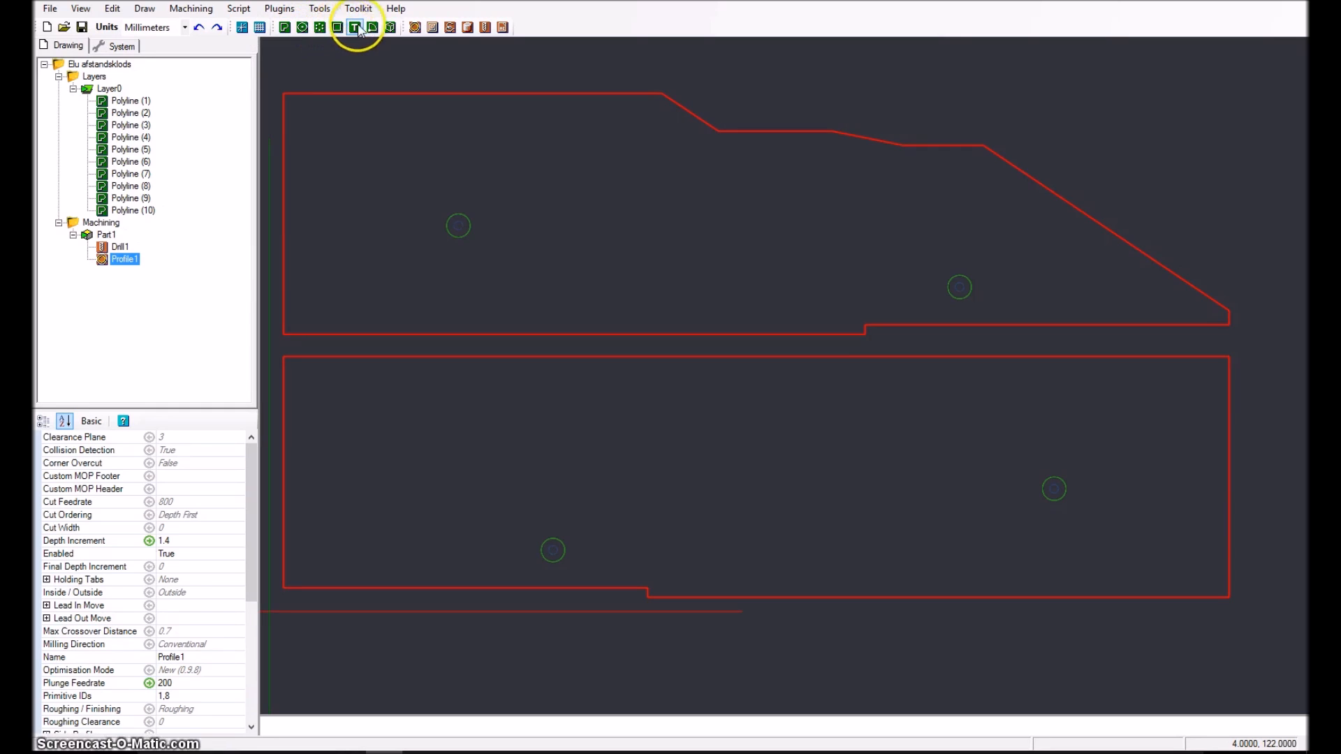
mouse_move(406, 62)
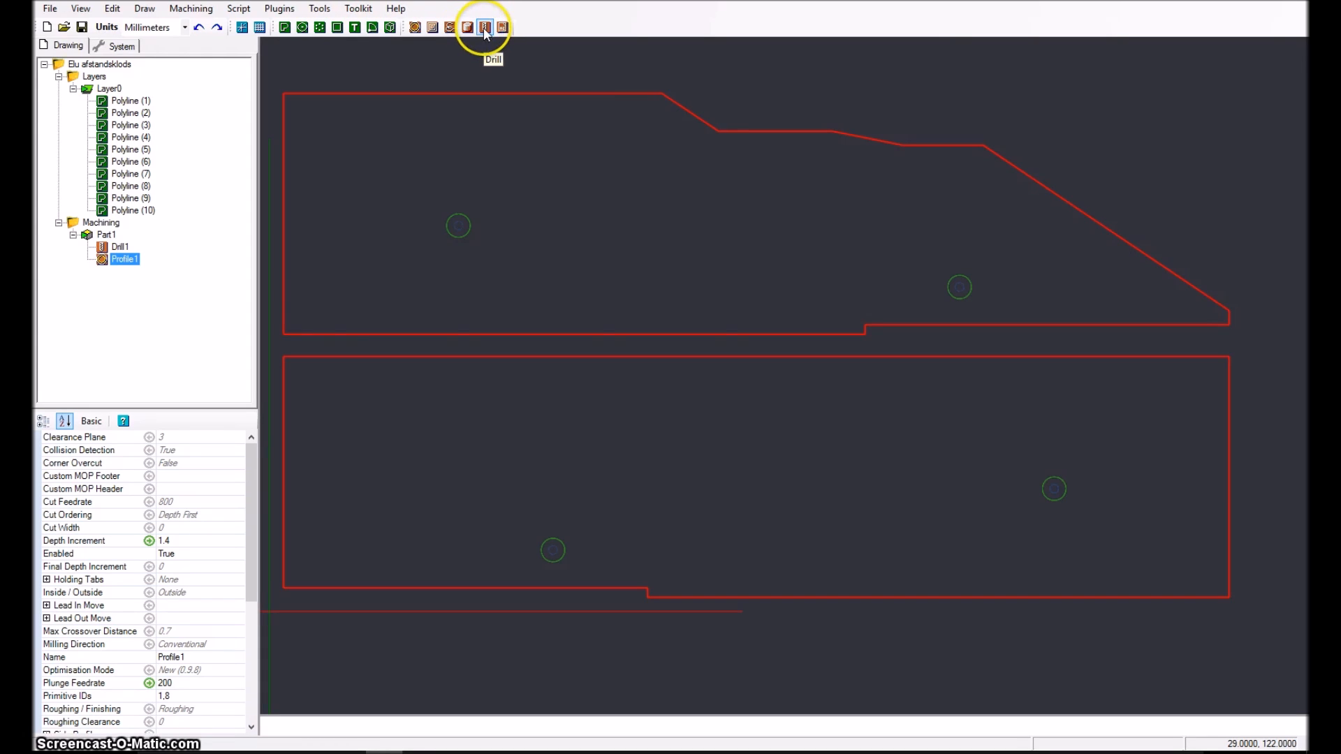
mouse_move(486, 27)
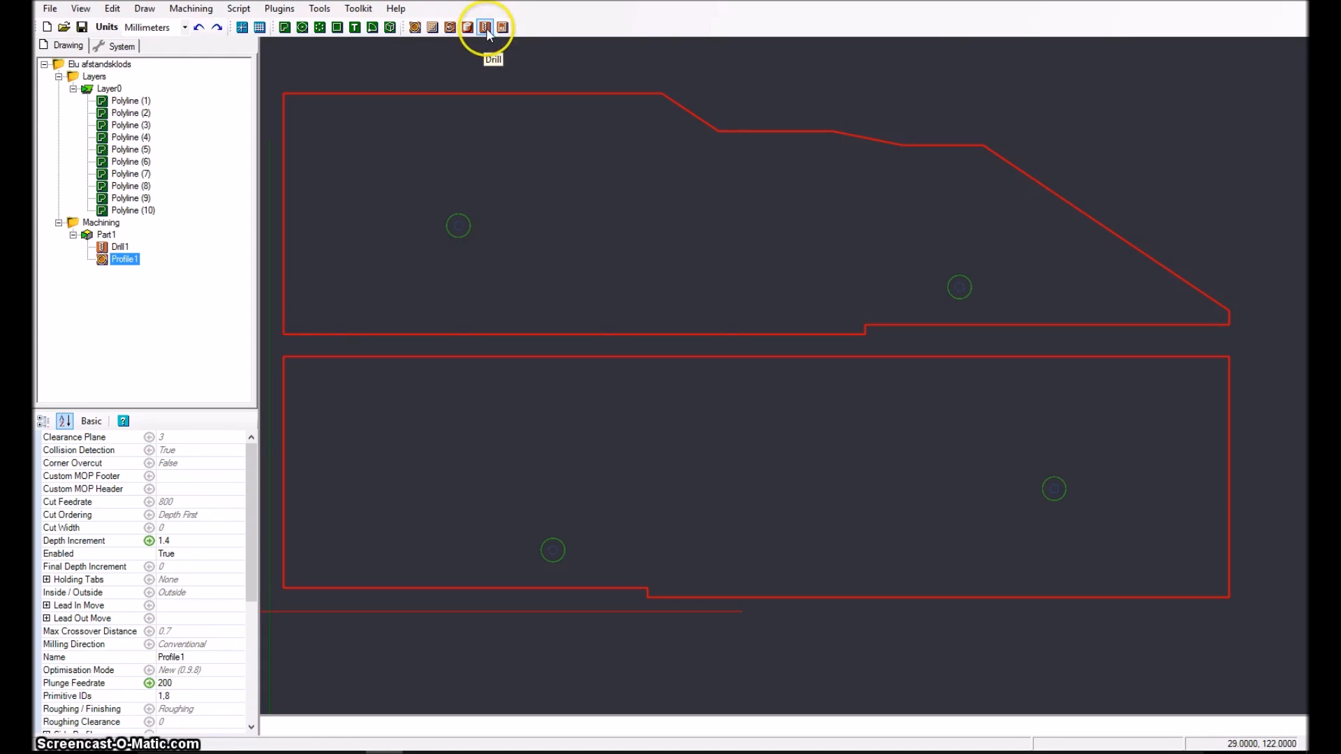
mouse_move(294, 175)
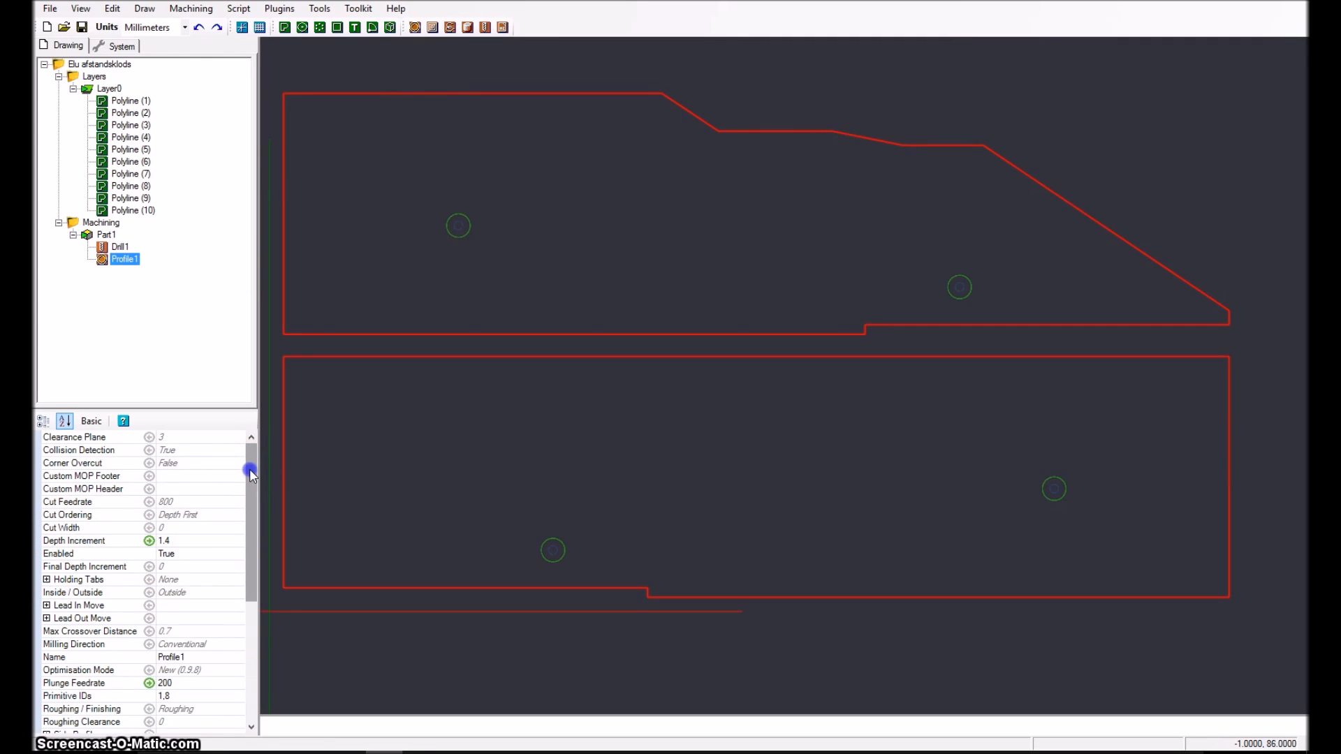
scroll(down, 3)
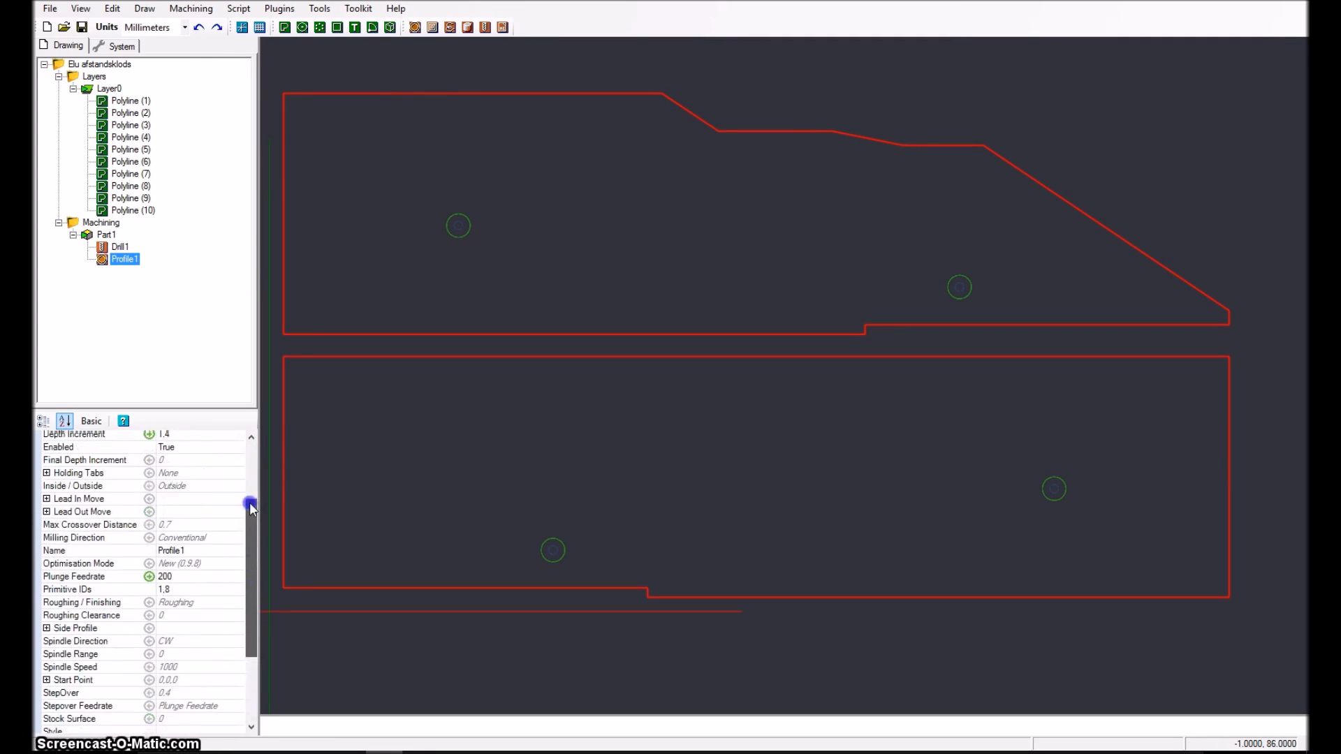
scroll(down, 3)
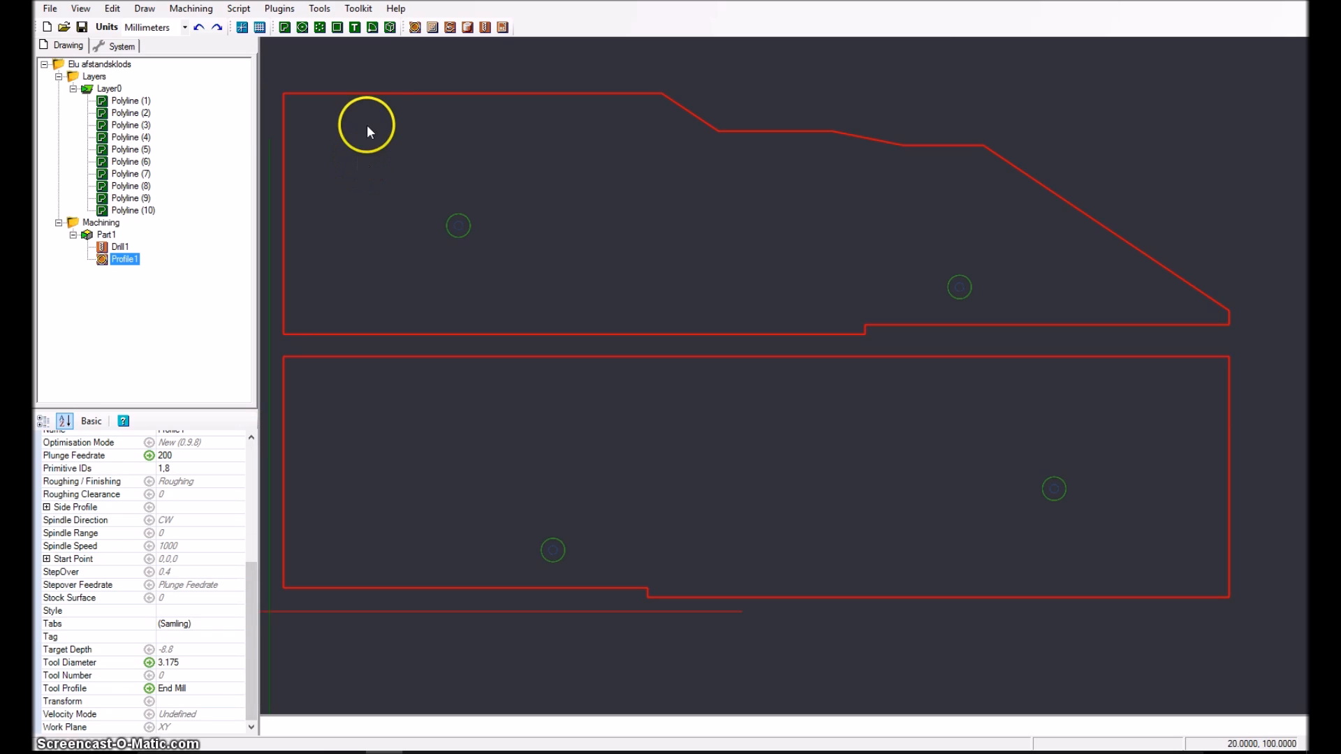
mouse_move(369, 83)
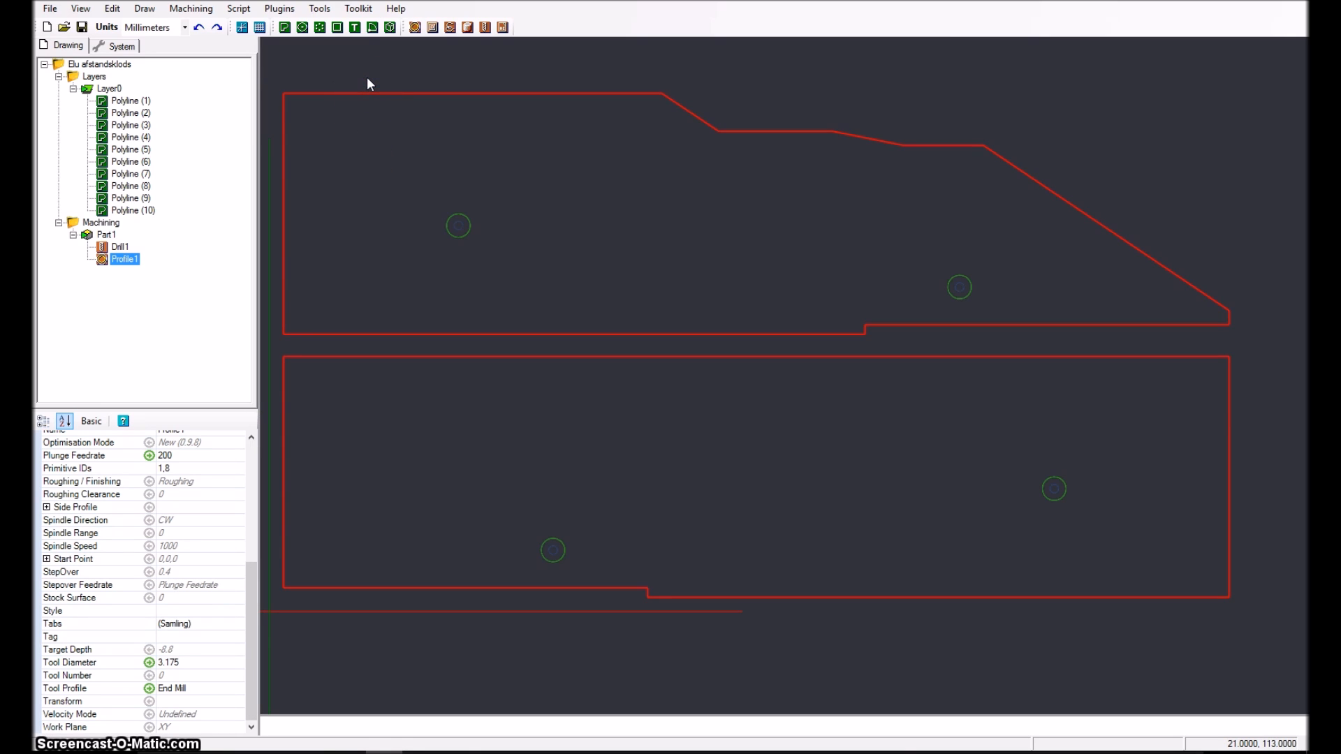
mouse_move(368, 83)
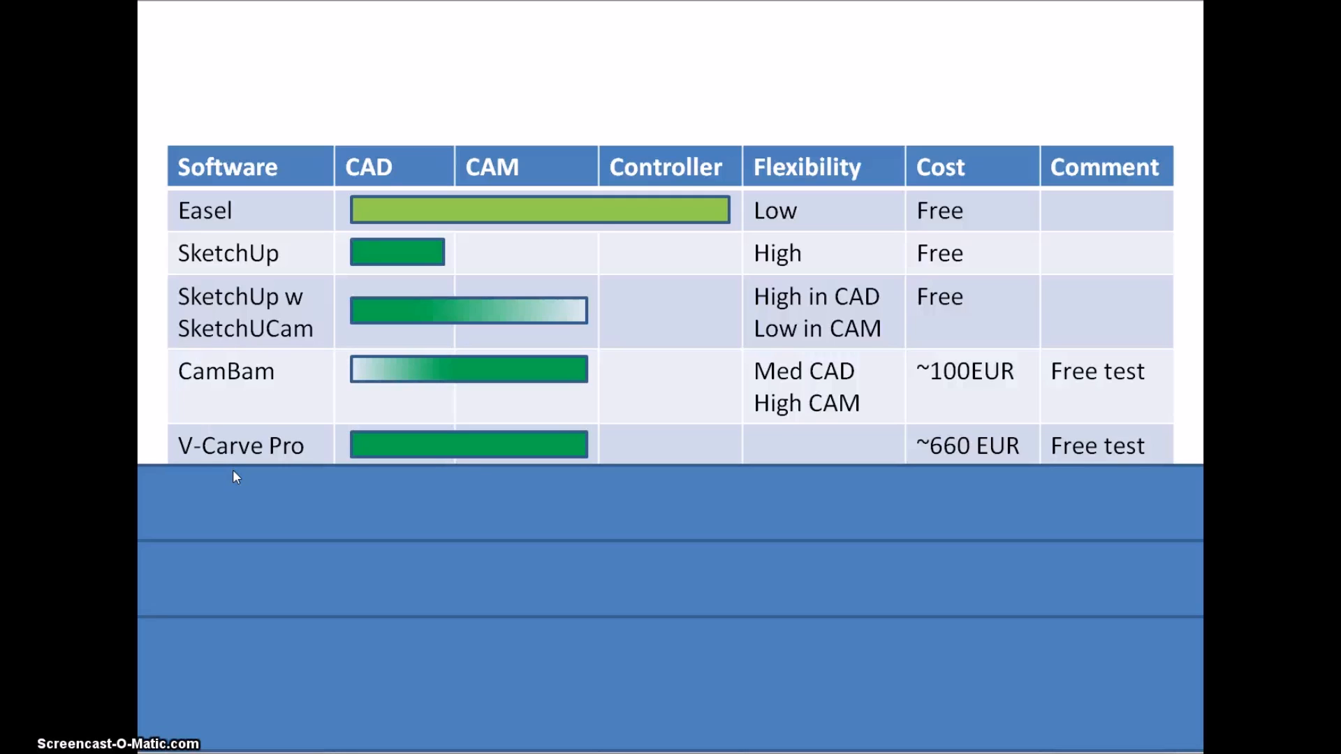
mouse_move(334, 386)
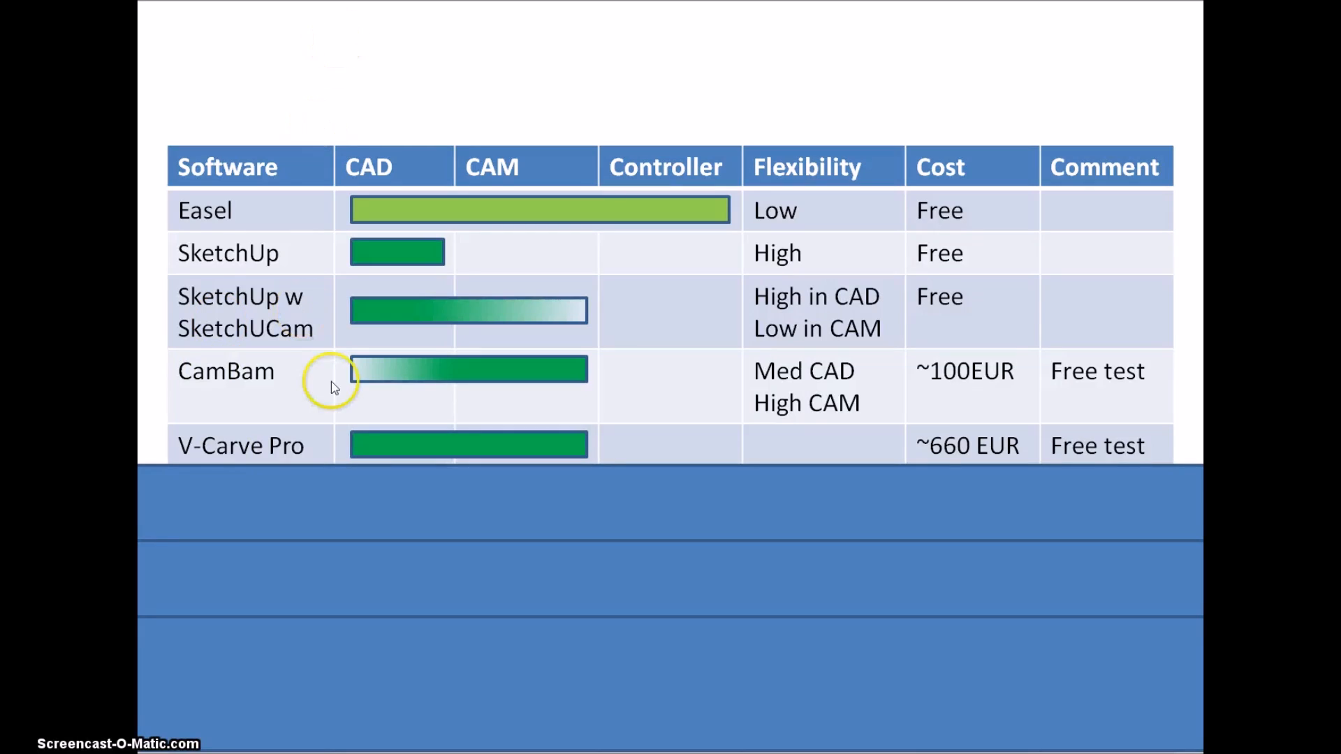
mouse_move(357, 473)
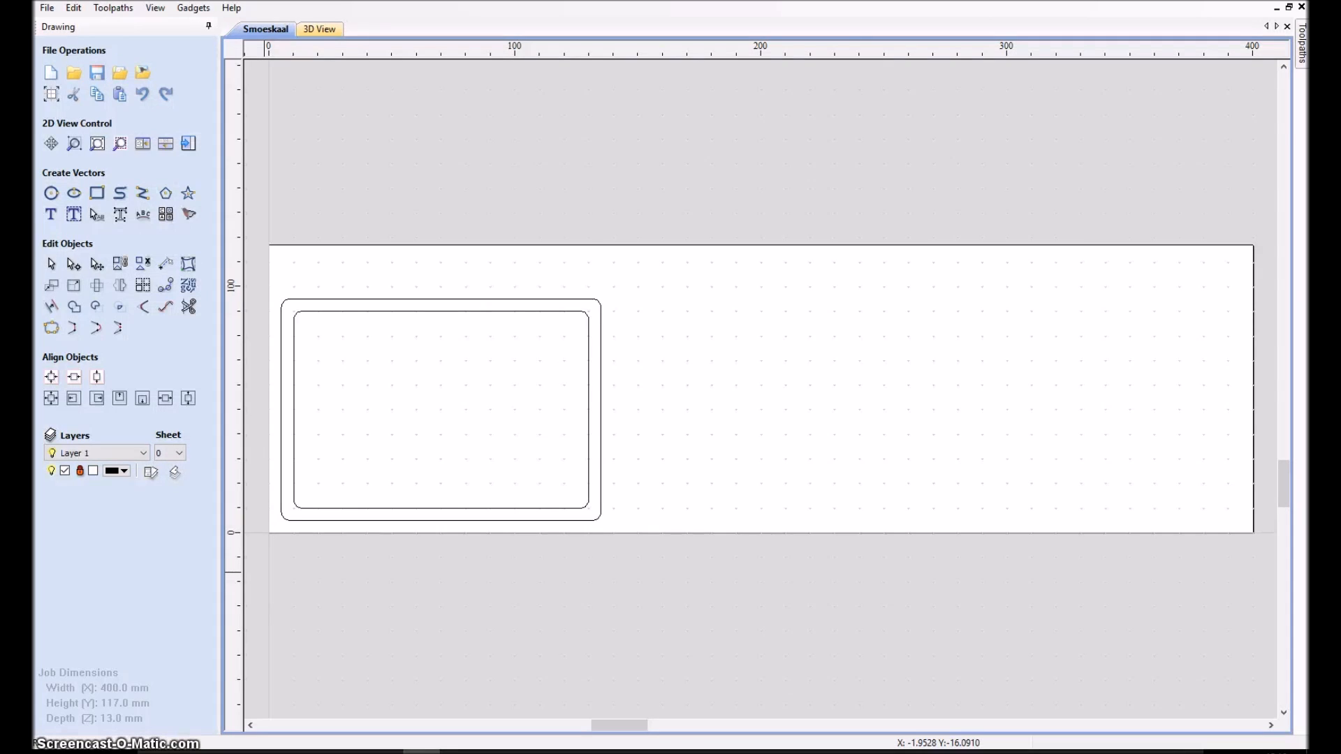
mouse_move(319, 510)
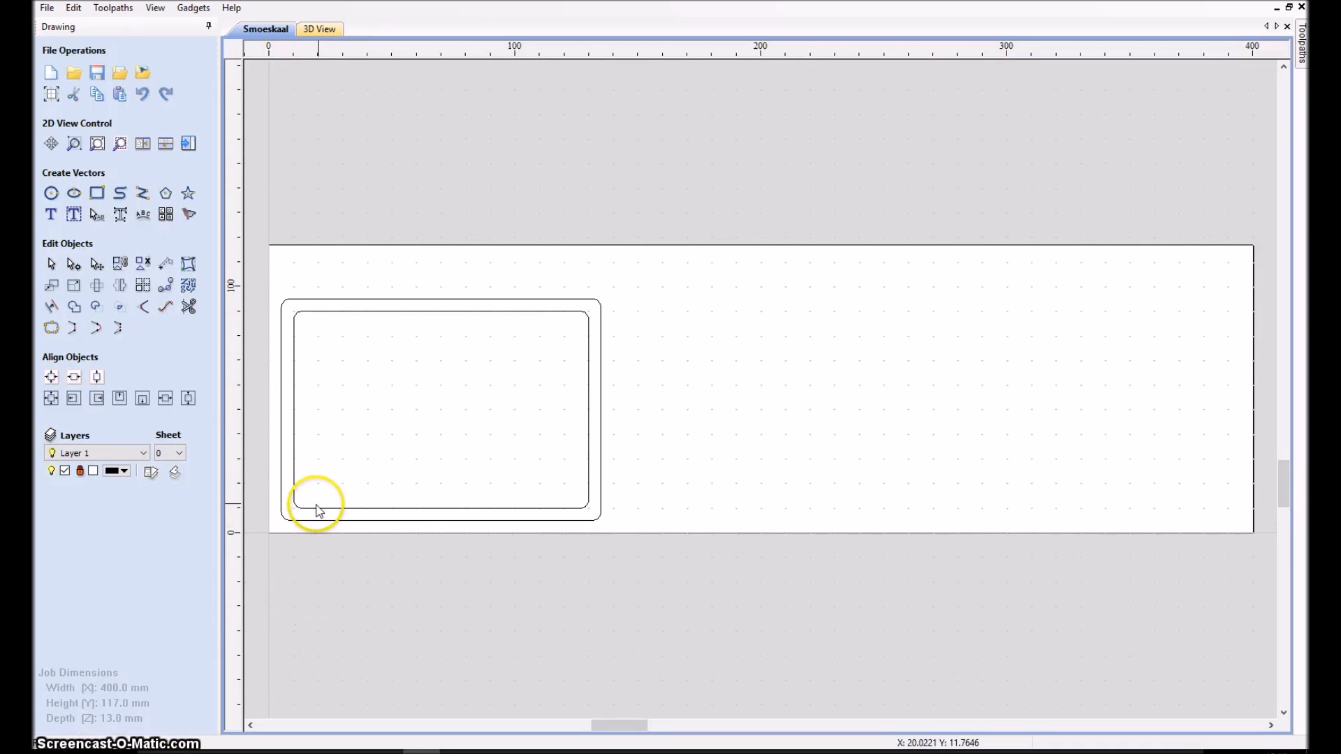
mouse_move(548, 262)
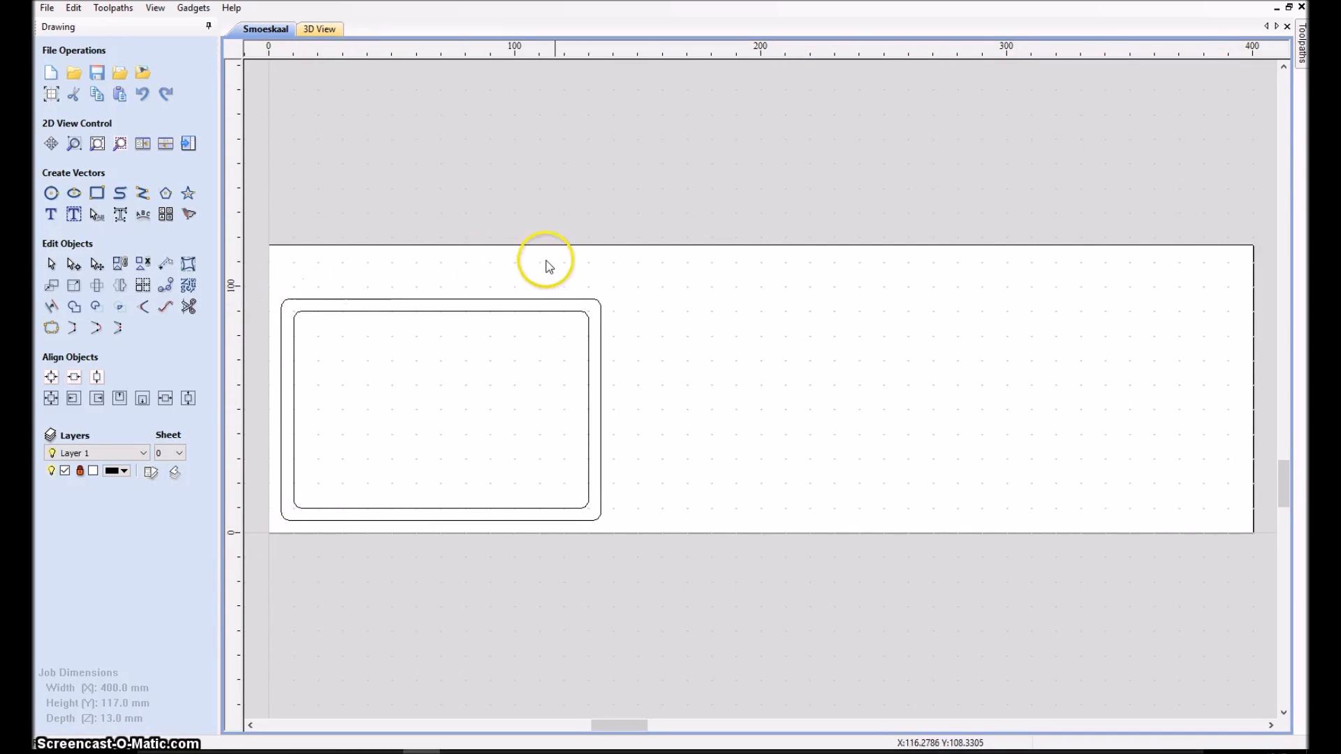
mouse_move(325, 298)
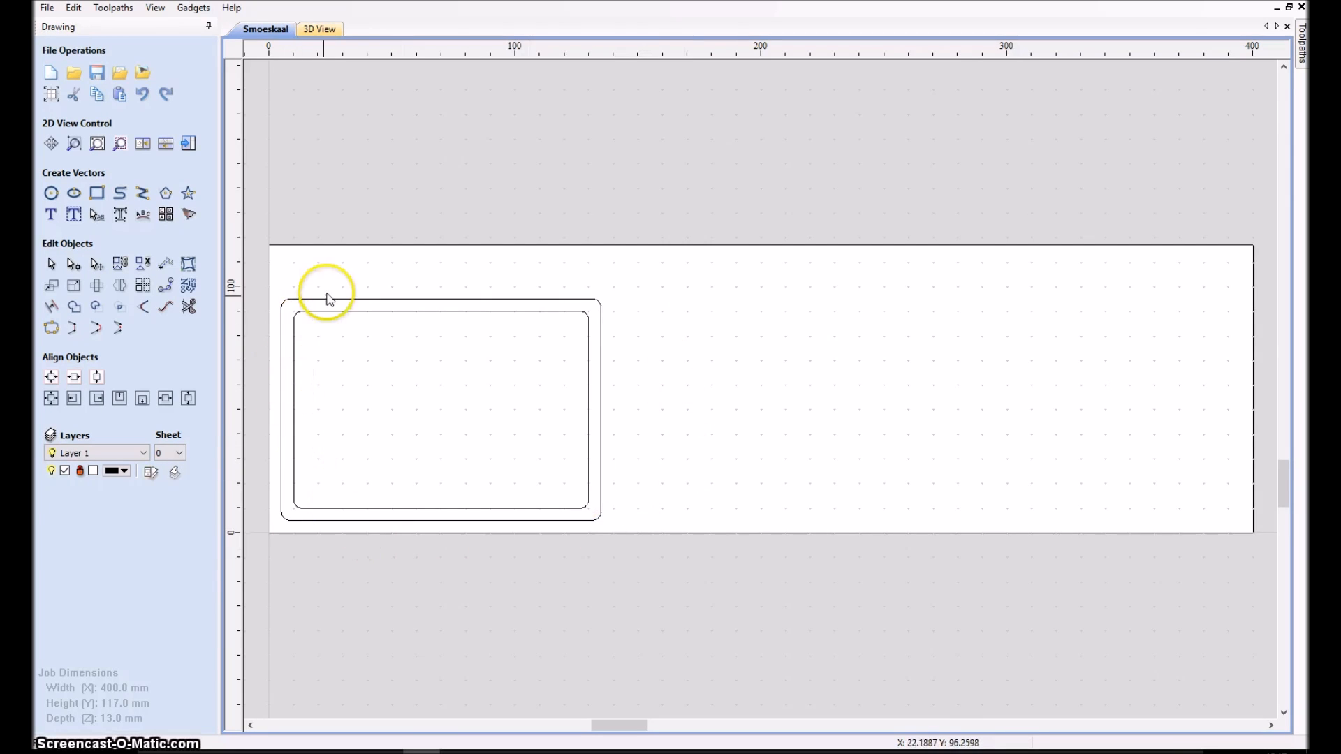
mouse_move(1005, 246)
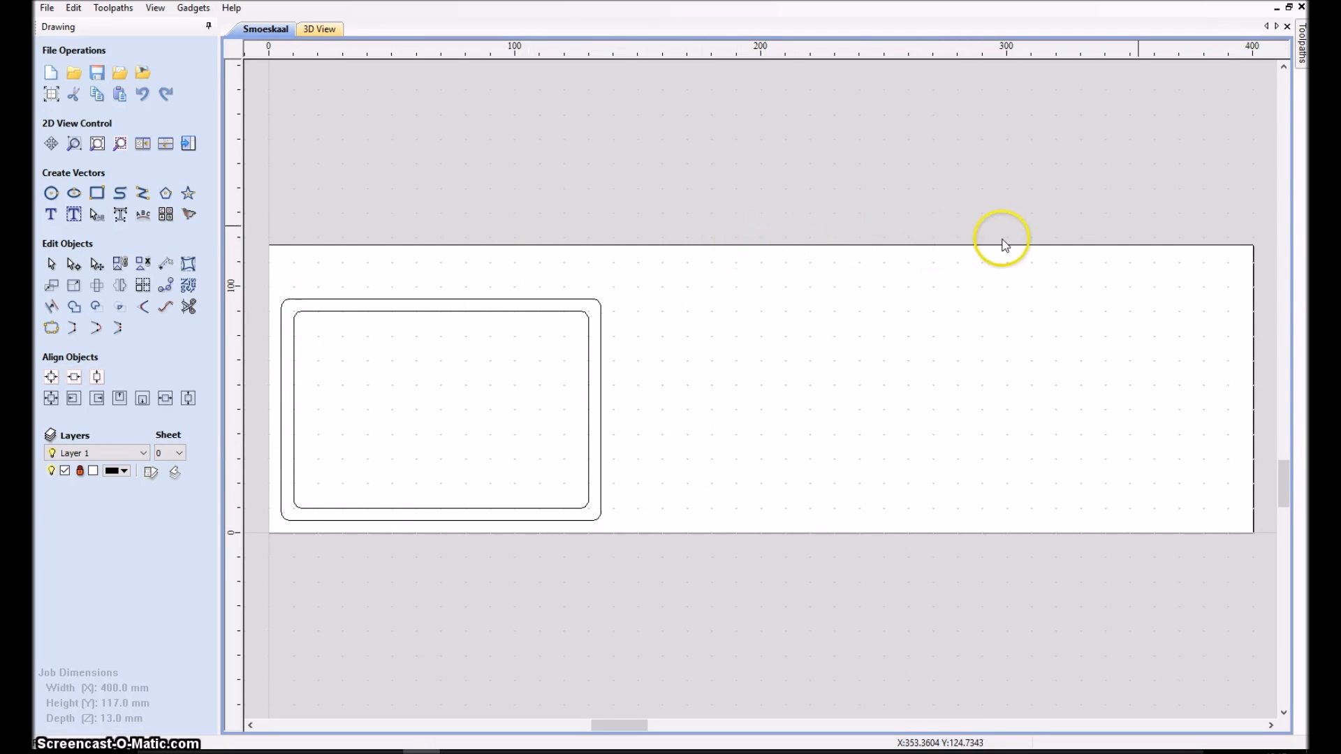
mouse_move(252, 560)
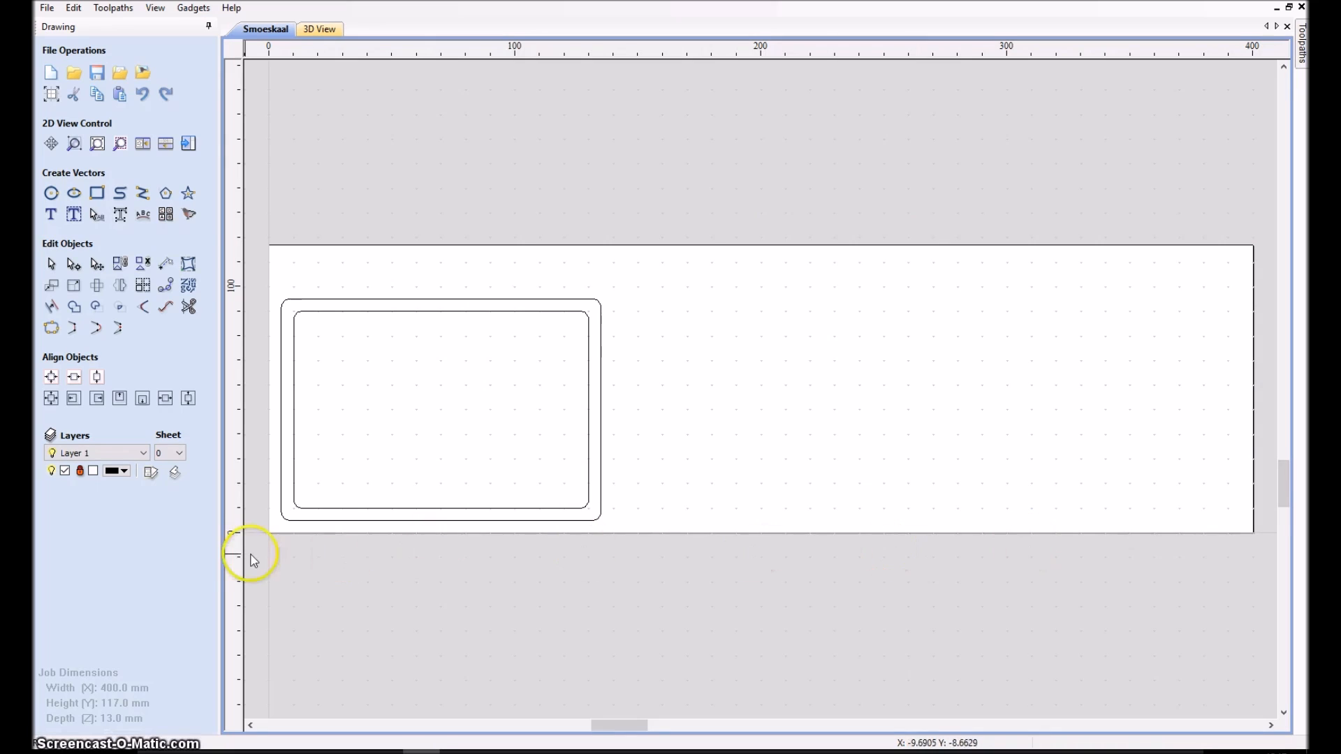
mouse_move(303, 513)
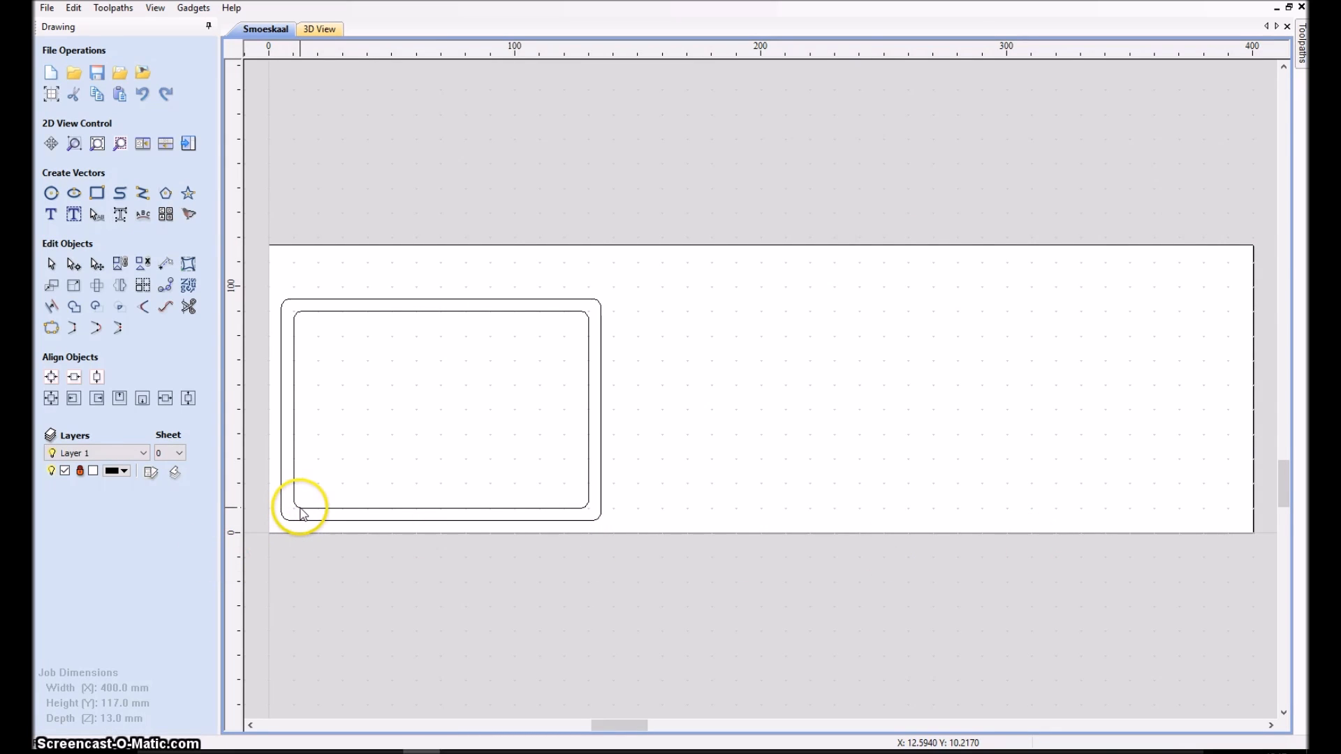
mouse_move(289, 470)
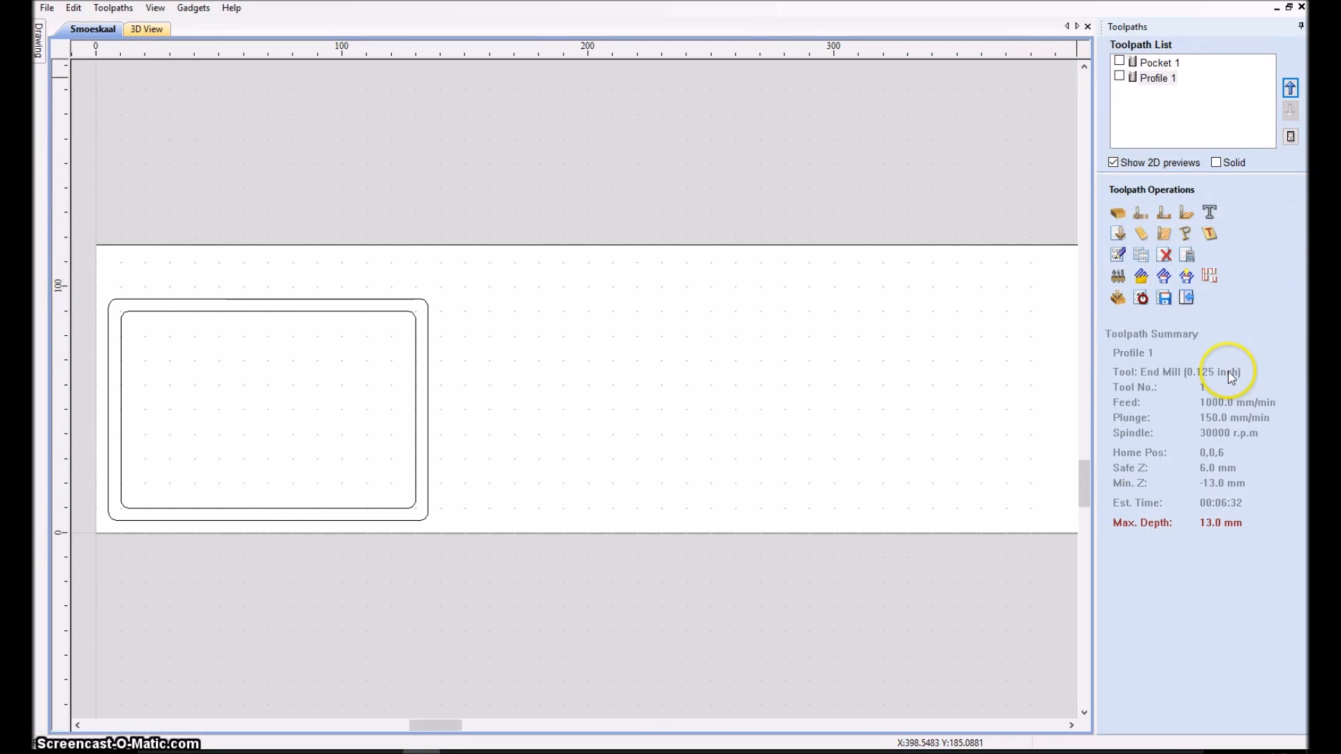
mouse_move(554, 92)
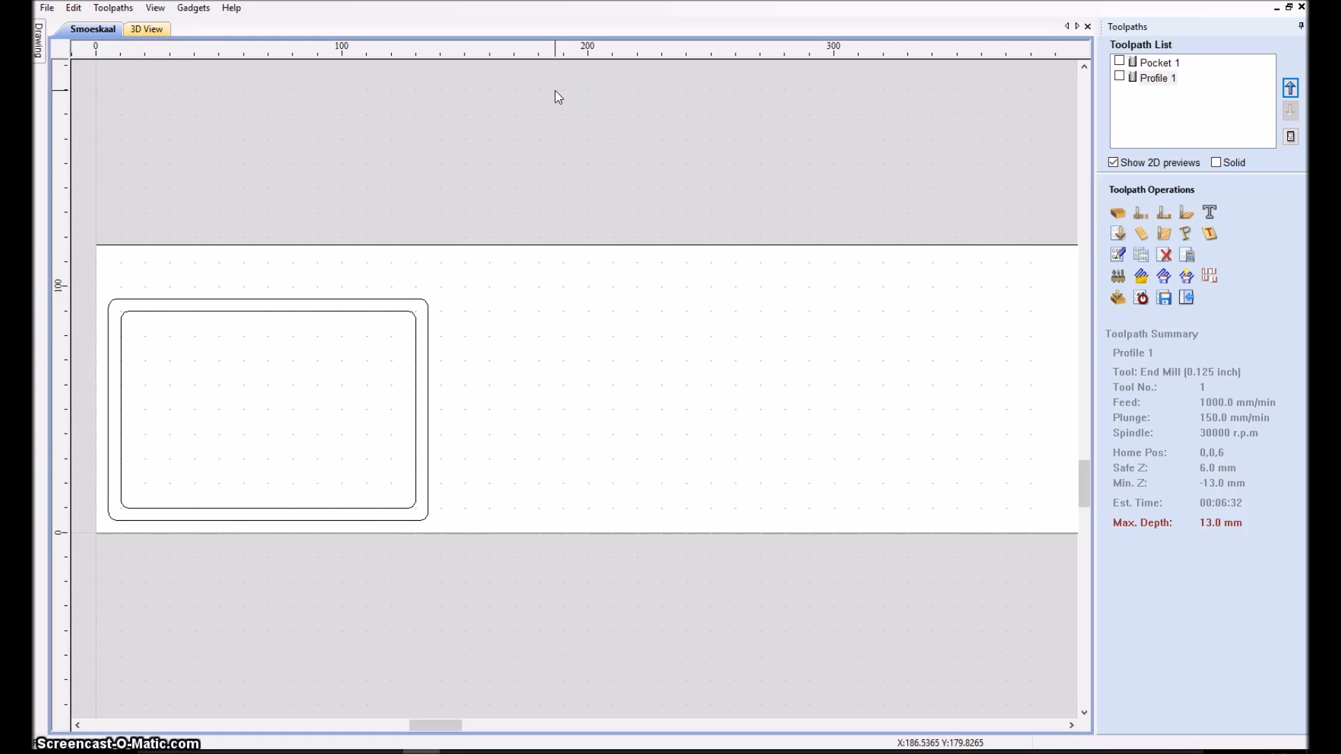
mouse_move(145, 28)
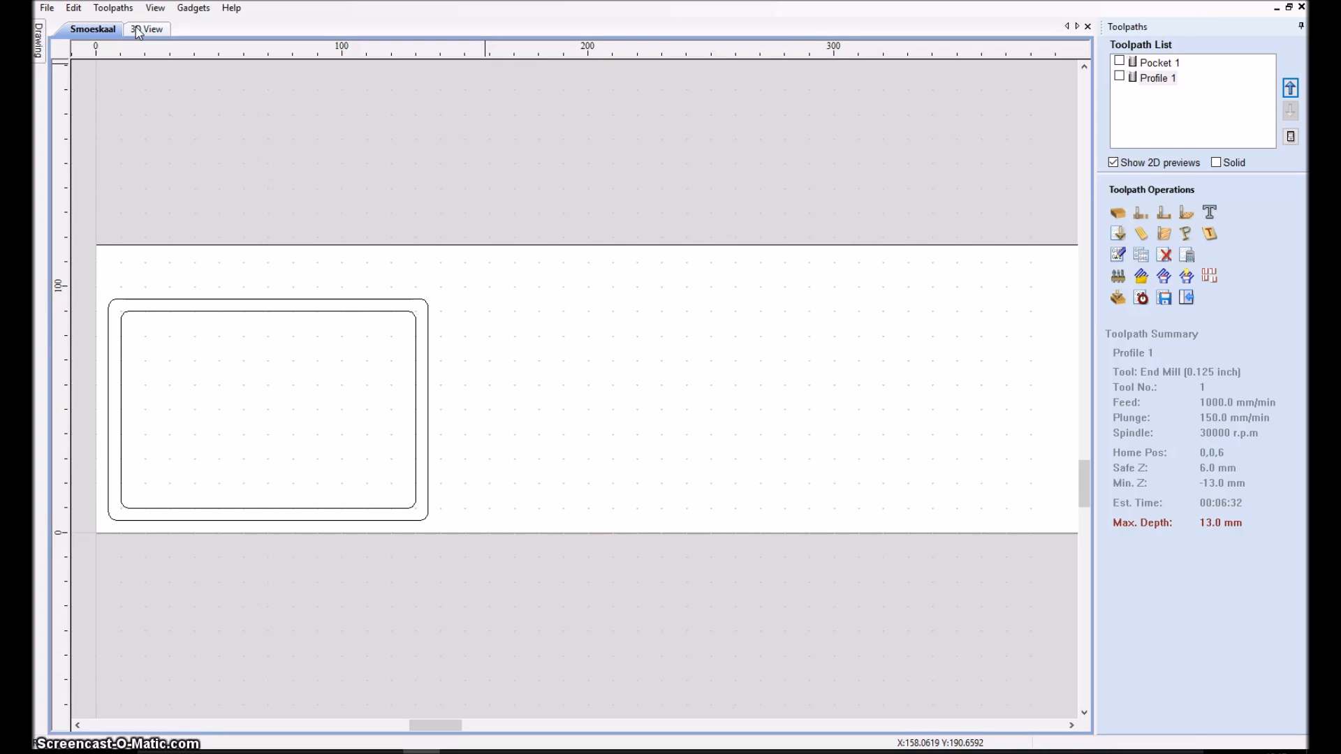
- Show the Toolpath List with pocket and profile toolpaths and the Profile 1 summary
click(146, 28)
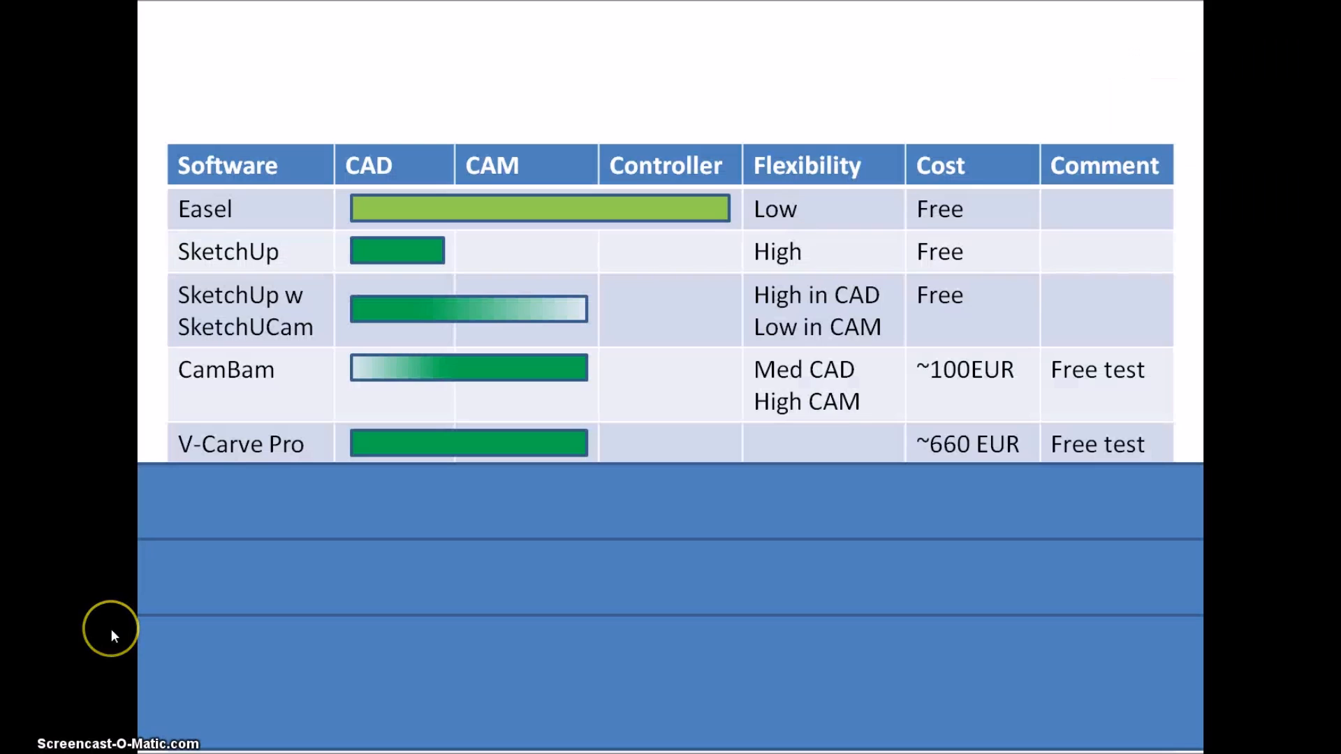
mouse_move(111, 637)
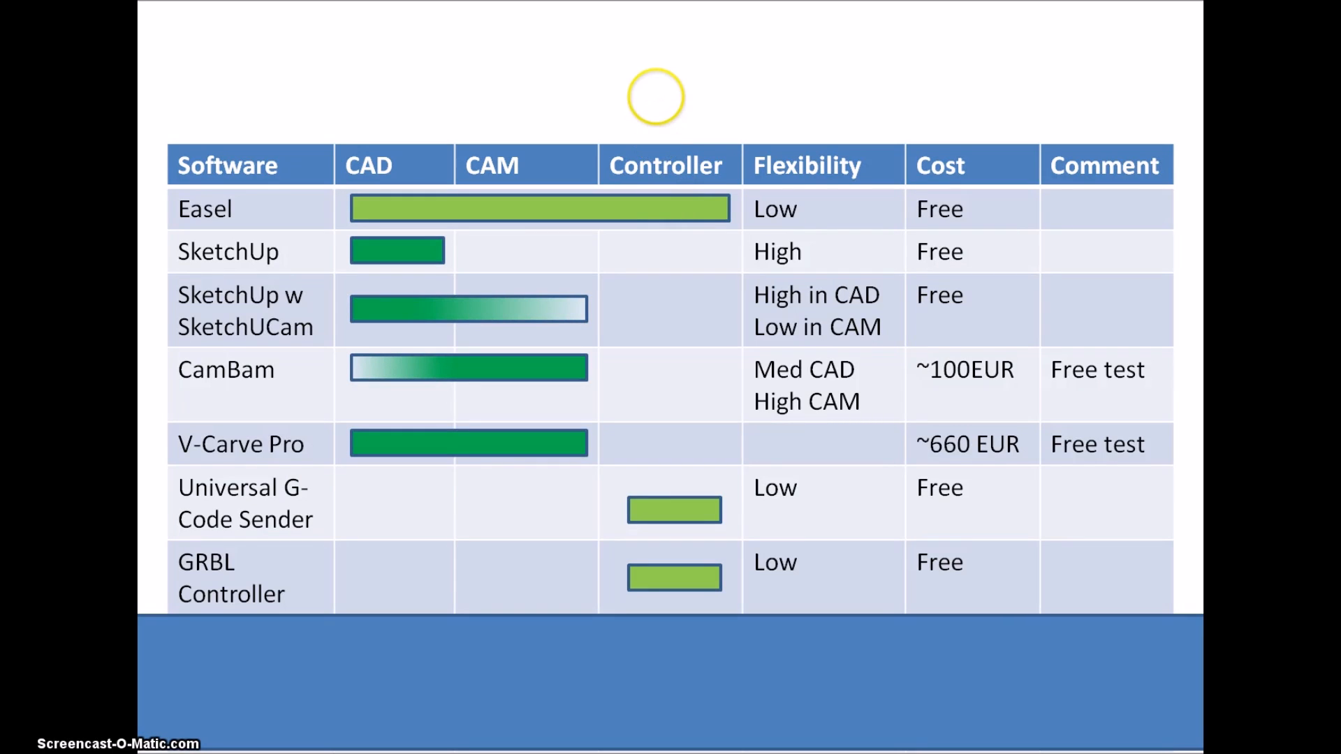
mouse_move(544, 426)
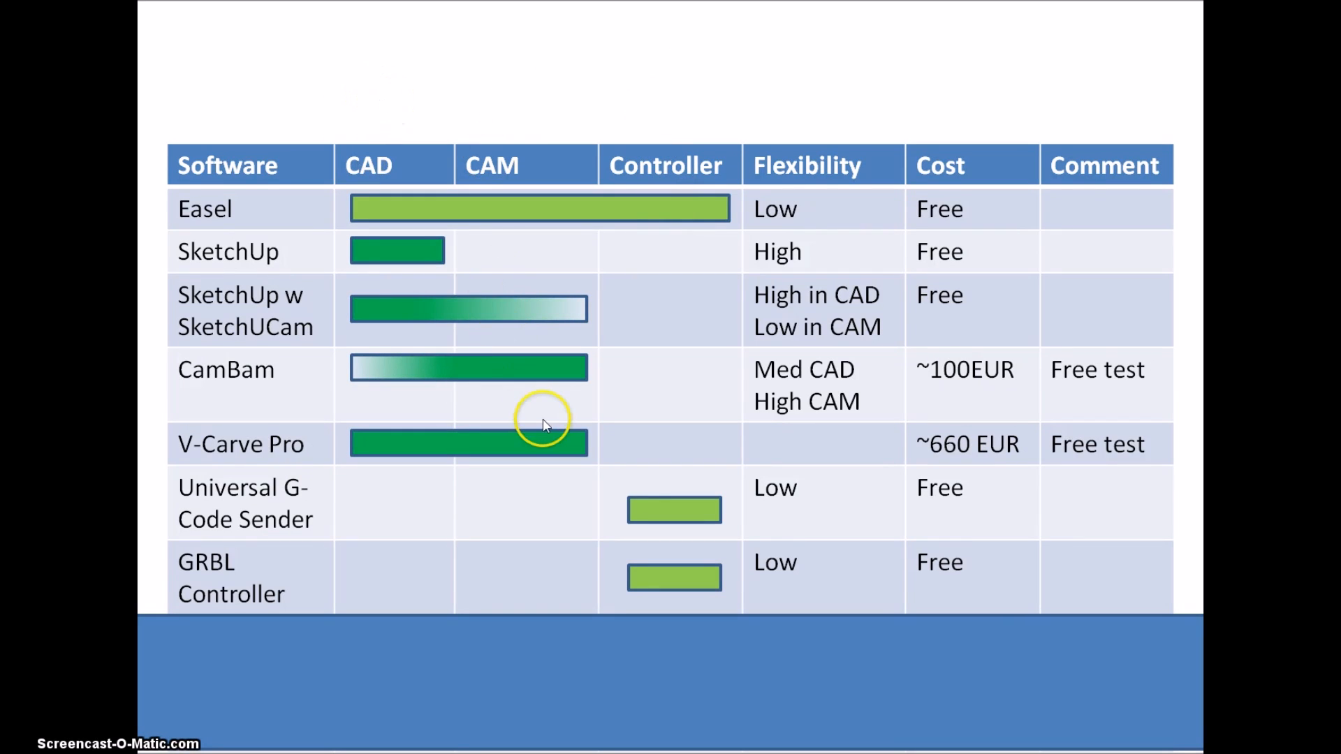
mouse_move(678, 464)
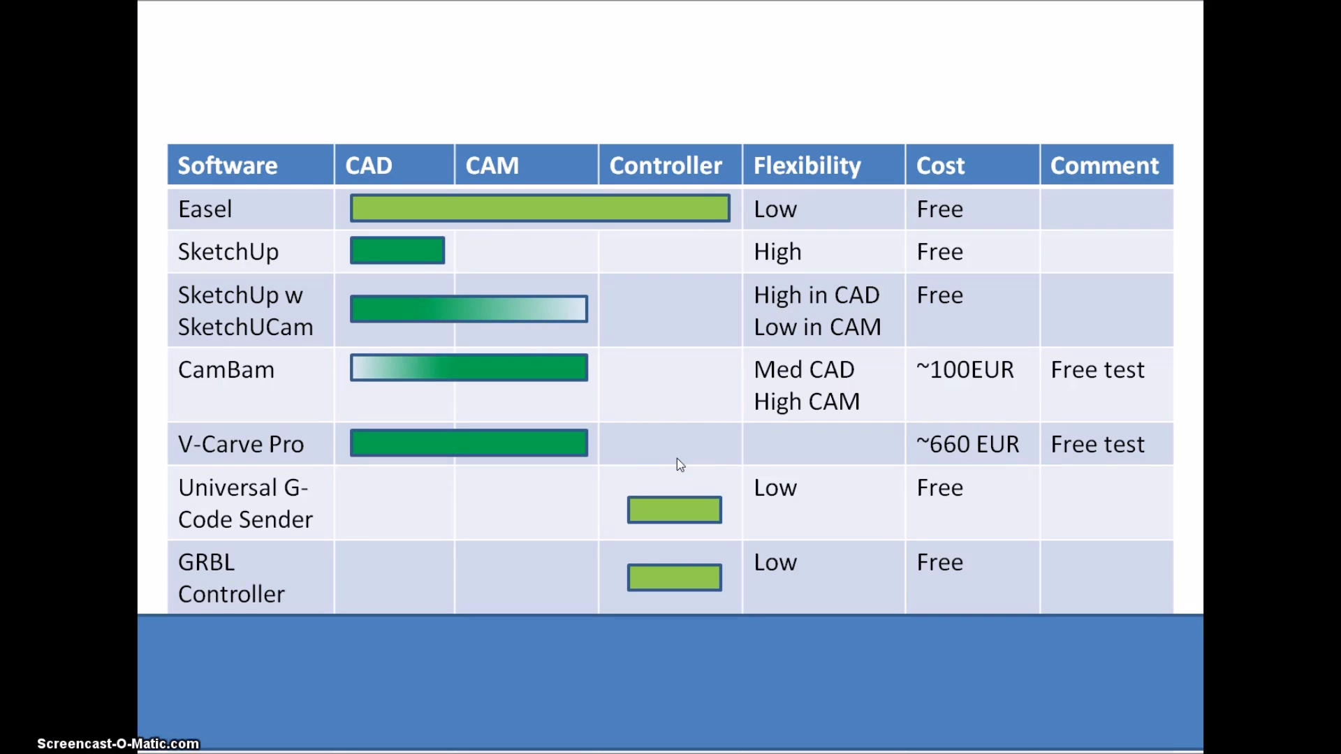